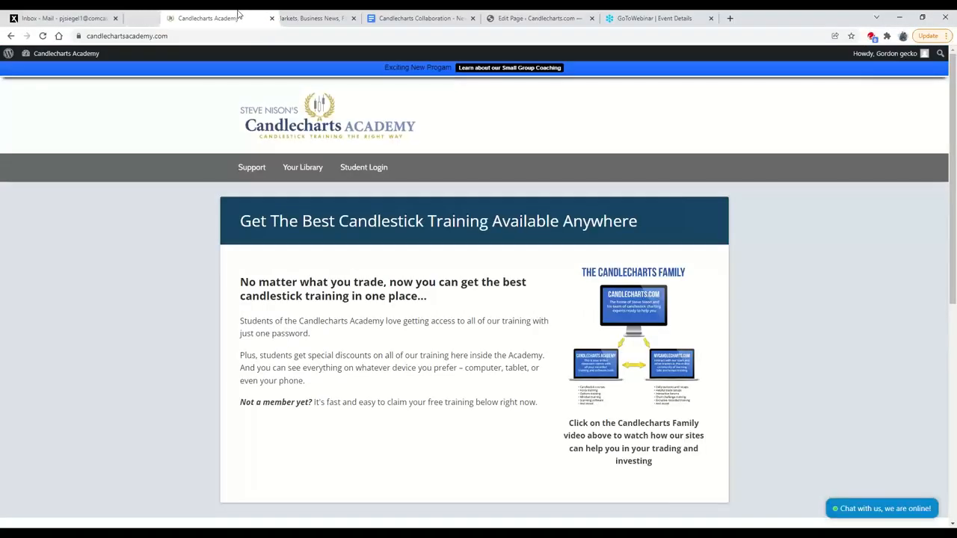
mouse_move(239, 56)
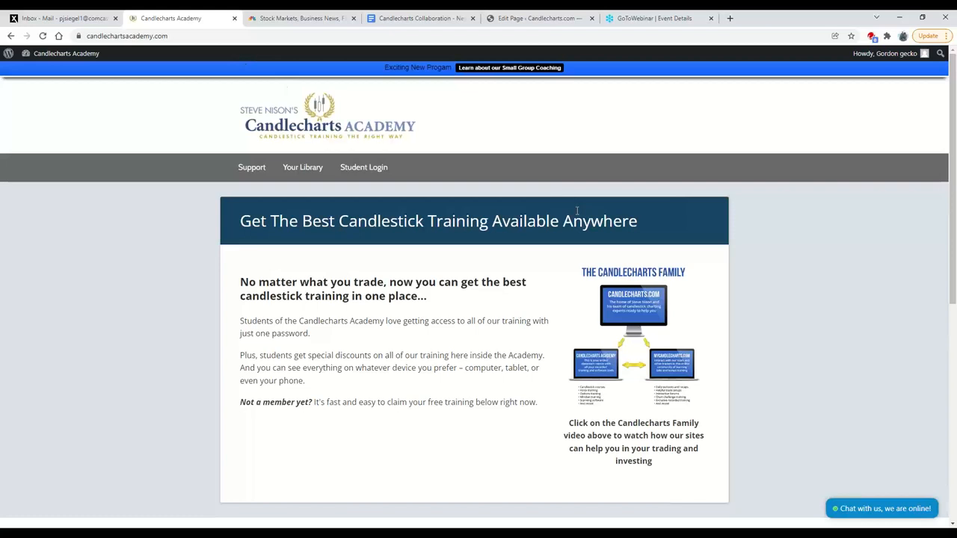
mouse_move(919, 241)
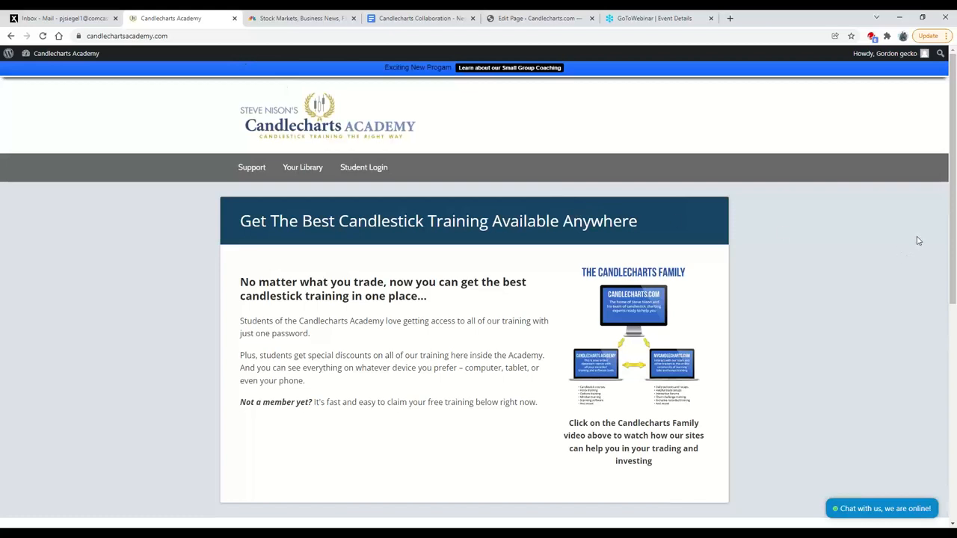
mouse_move(810, 183)
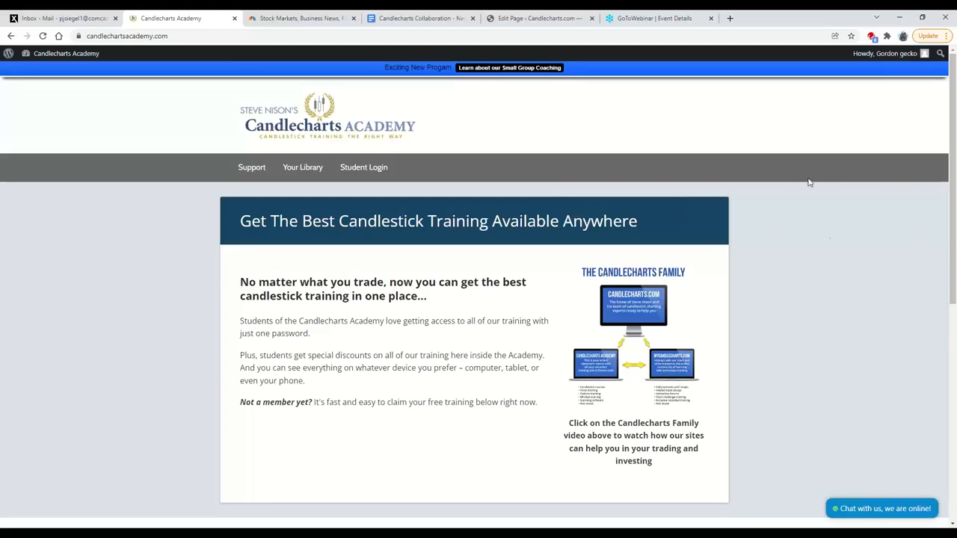
- Open the account menu and go to the Your Library page
left_click(900, 54)
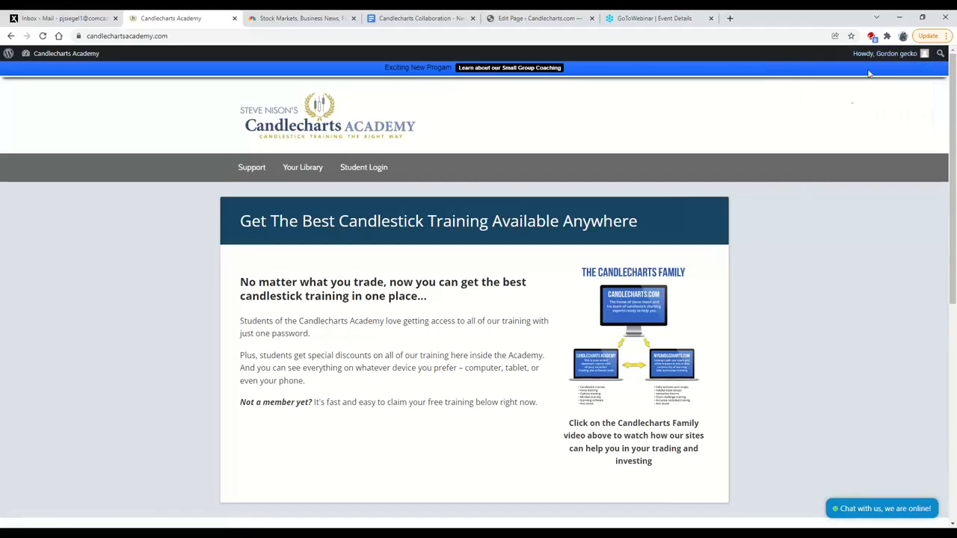
left_click(886, 56)
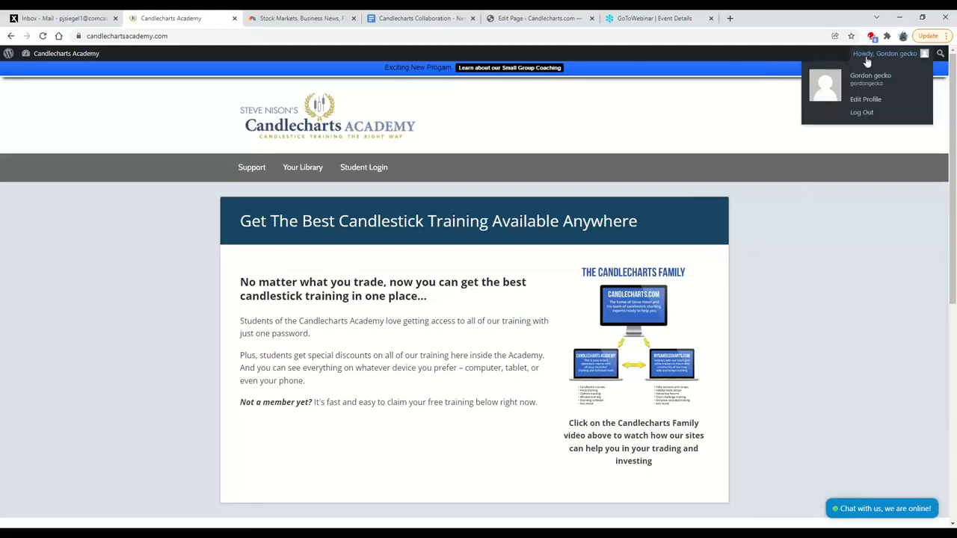
mouse_move(915, 61)
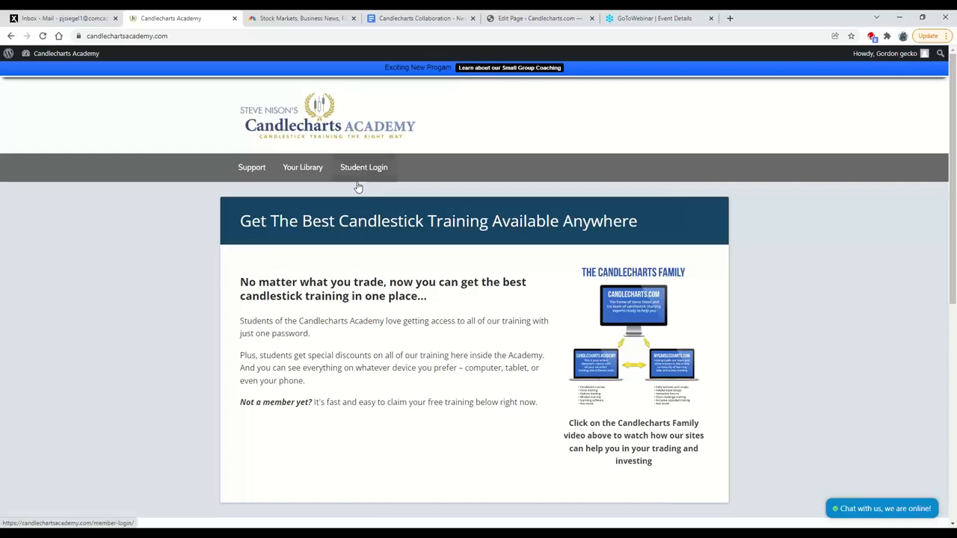
mouse_move(373, 167)
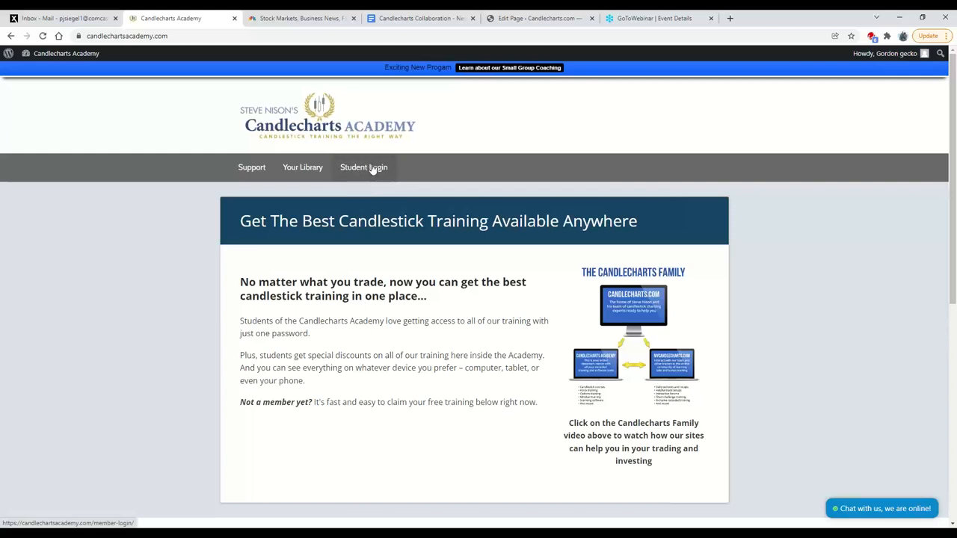
mouse_move(568, 486)
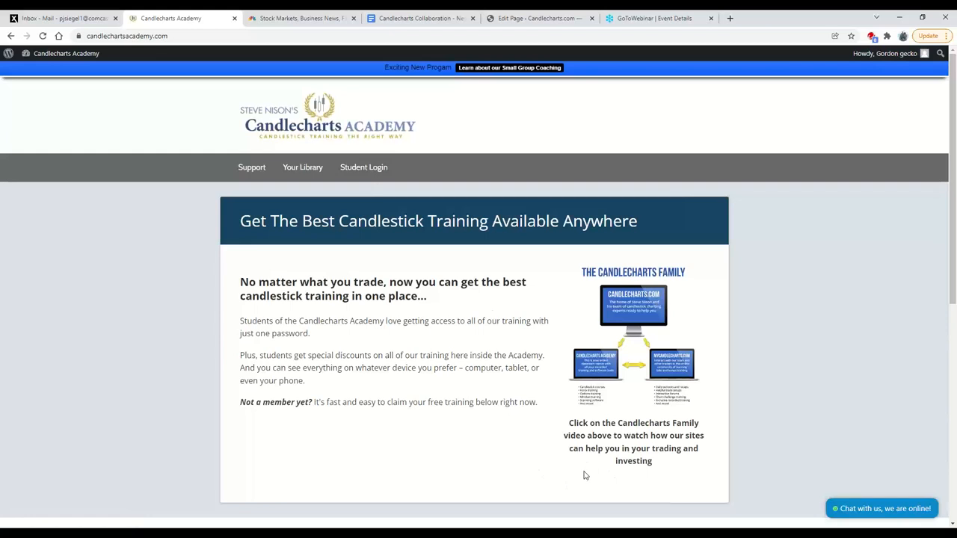
mouse_move(489, 305)
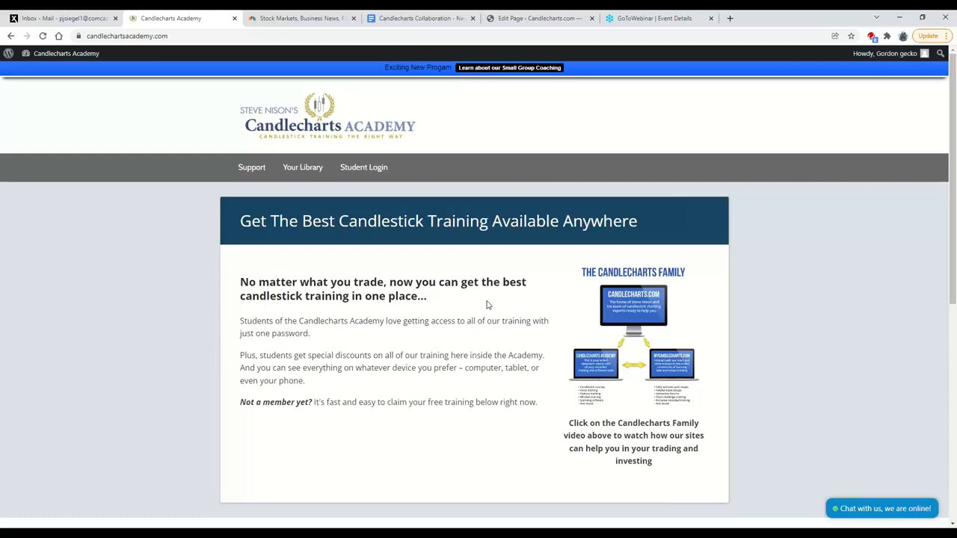
left_click(892, 55)
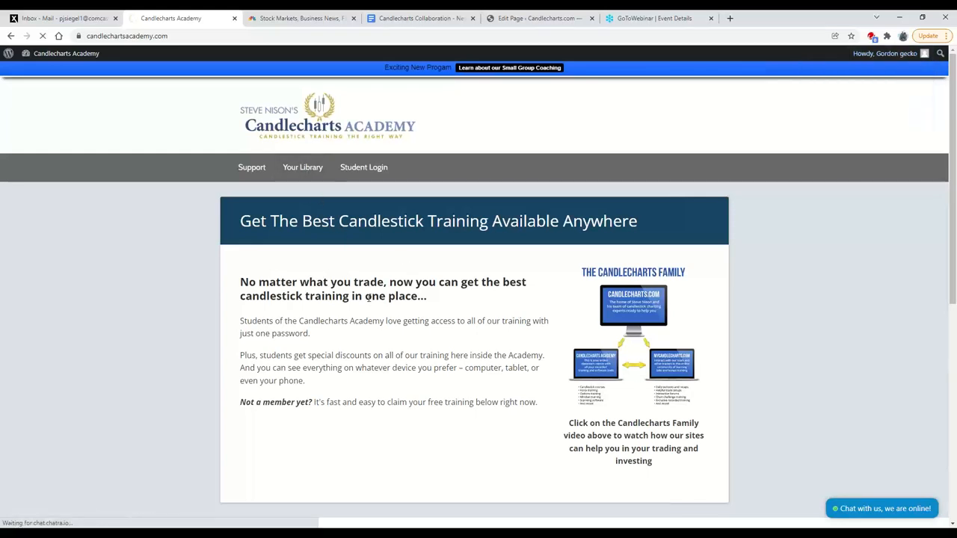
left_click(303, 167)
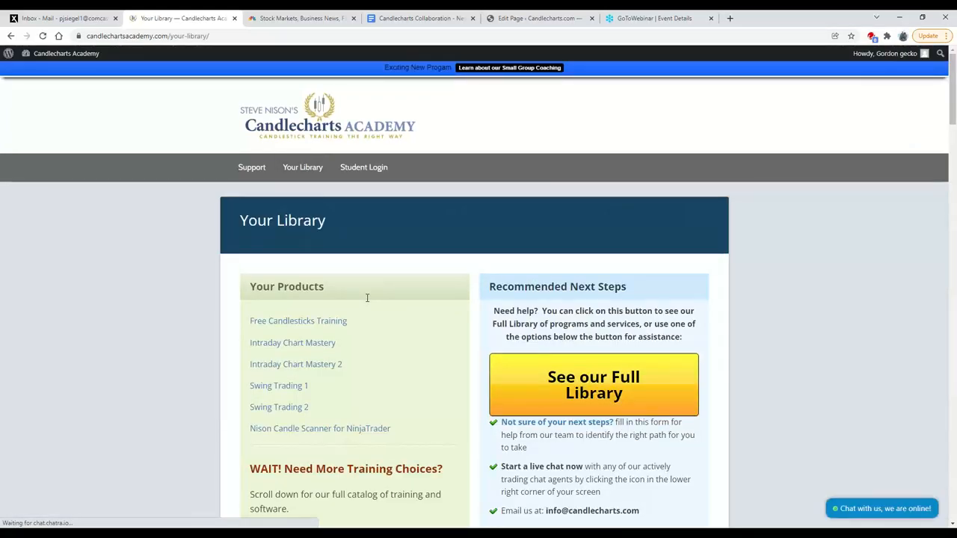
mouse_move(261, 415)
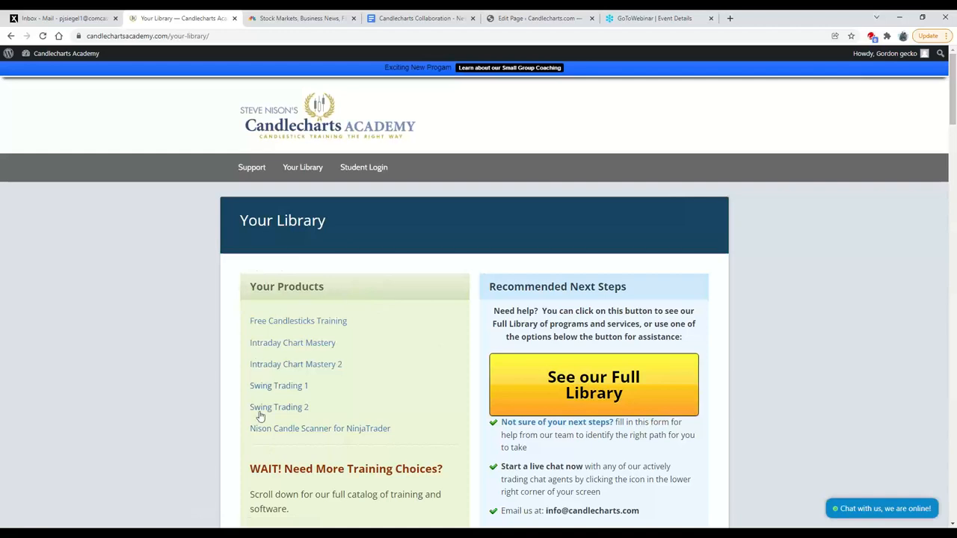
mouse_move(321, 326)
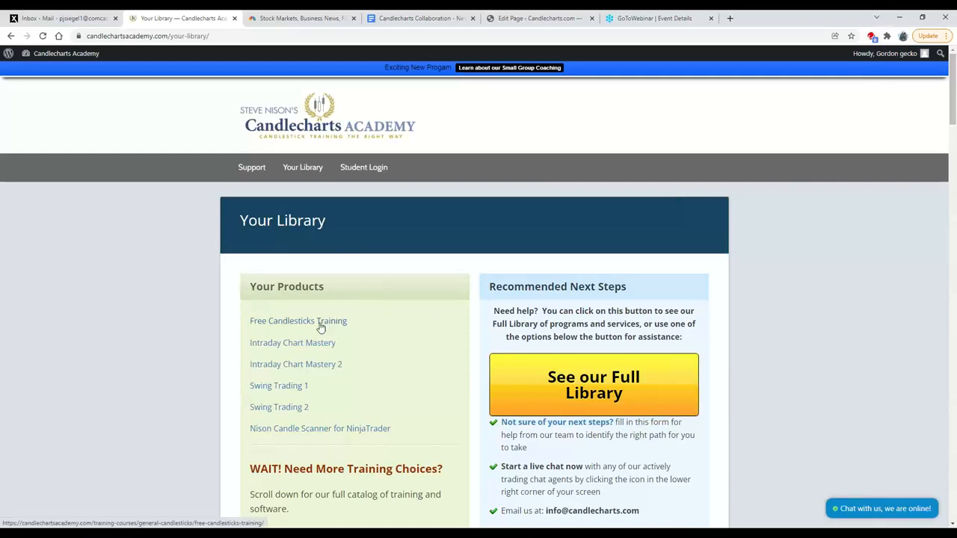
mouse_move(349, 327)
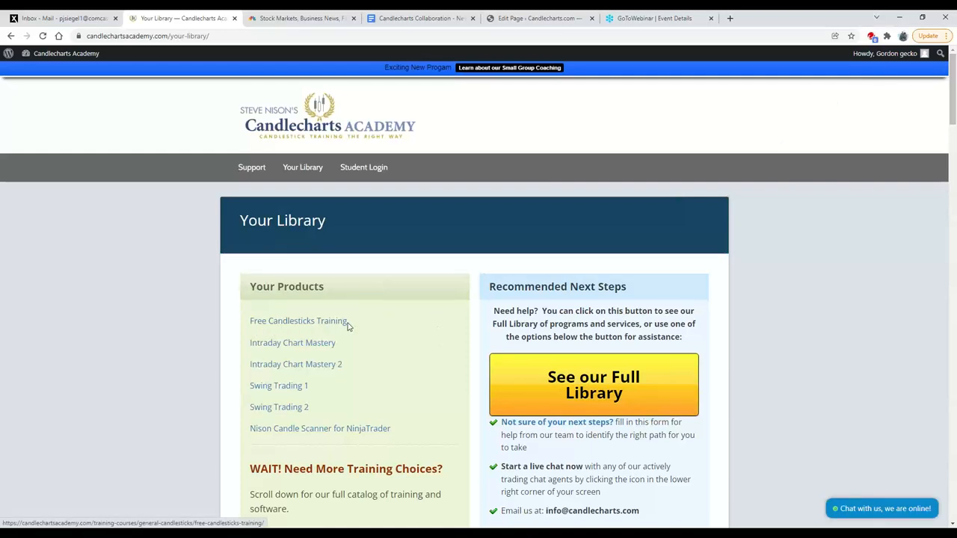
mouse_move(308, 350)
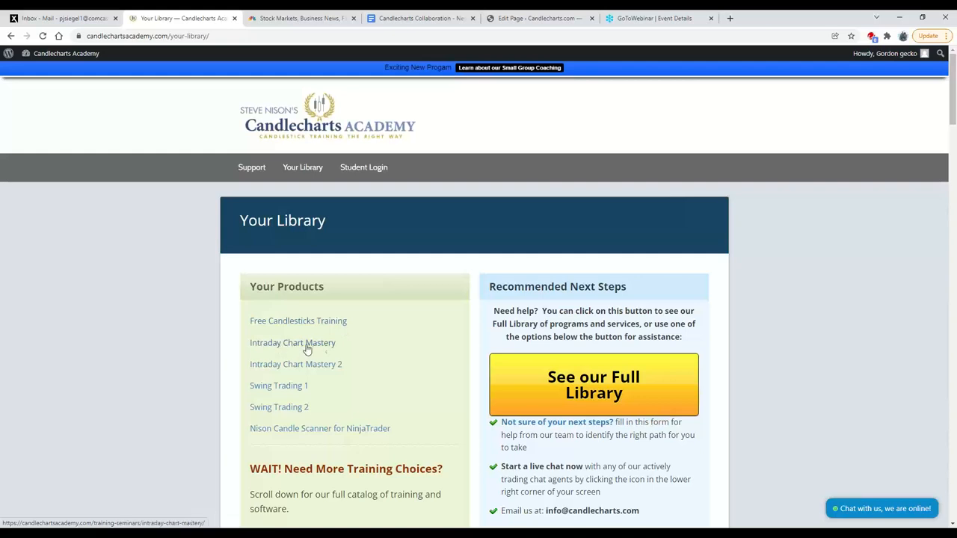
mouse_move(311, 413)
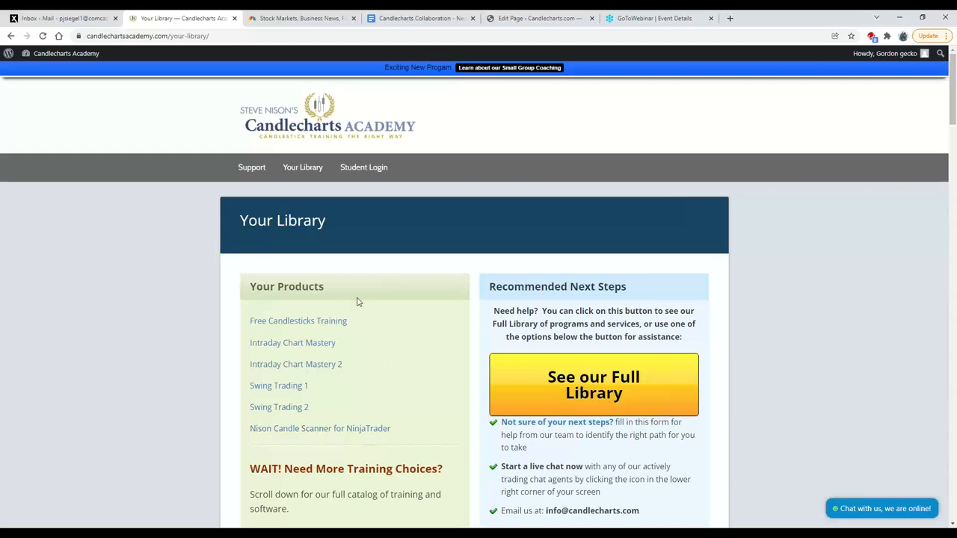
mouse_move(262, 392)
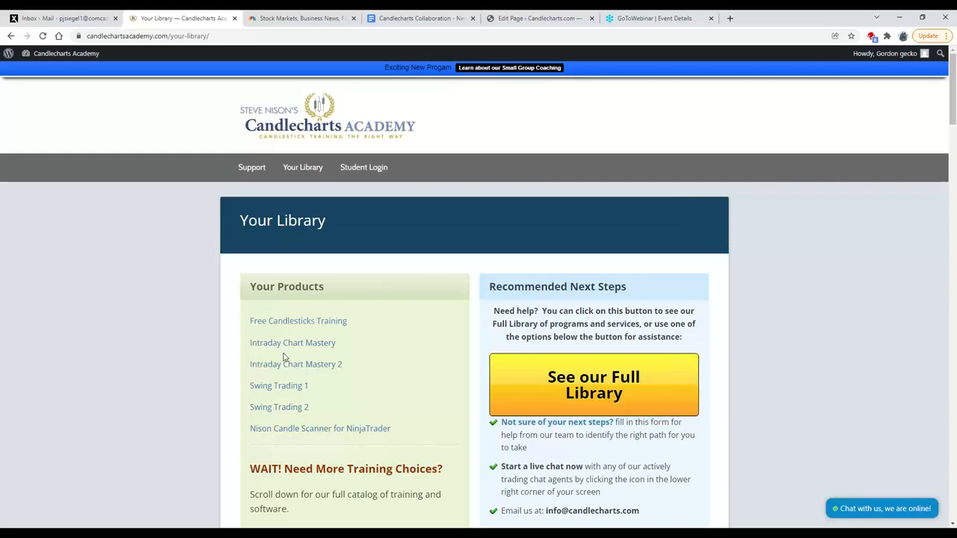
mouse_move(316, 359)
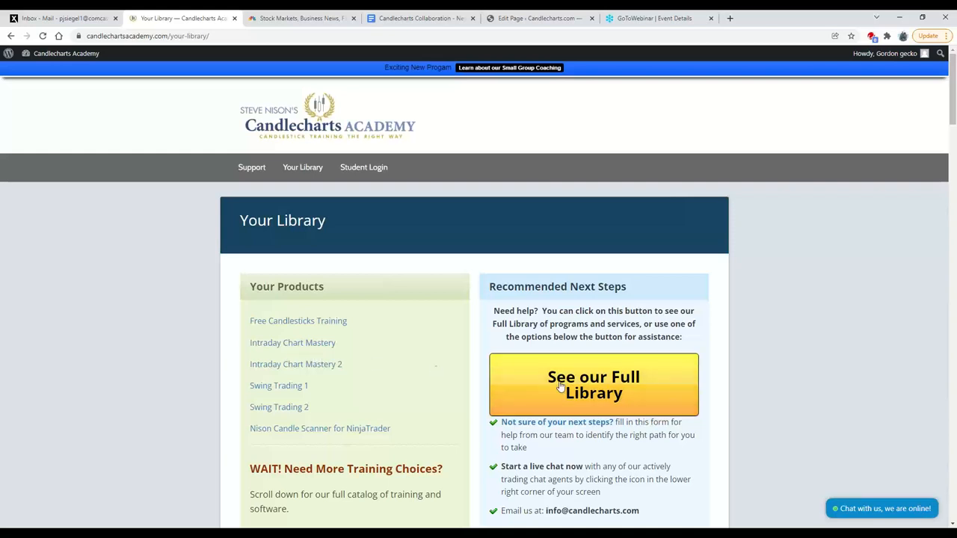
mouse_move(680, 388)
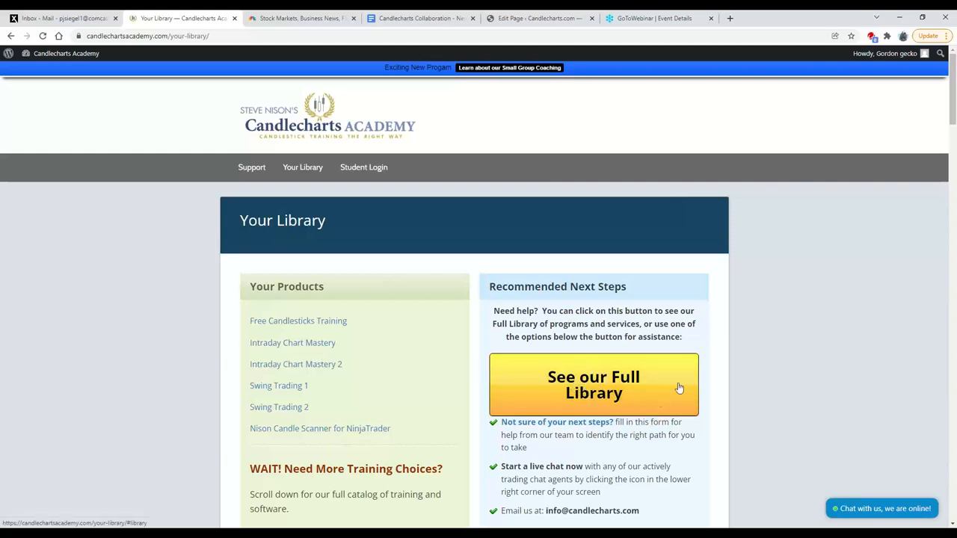
- Jump to the full library catalog, dismiss the chat popup, and highlight the NISON SOFTWARE heading
left_click(593, 384)
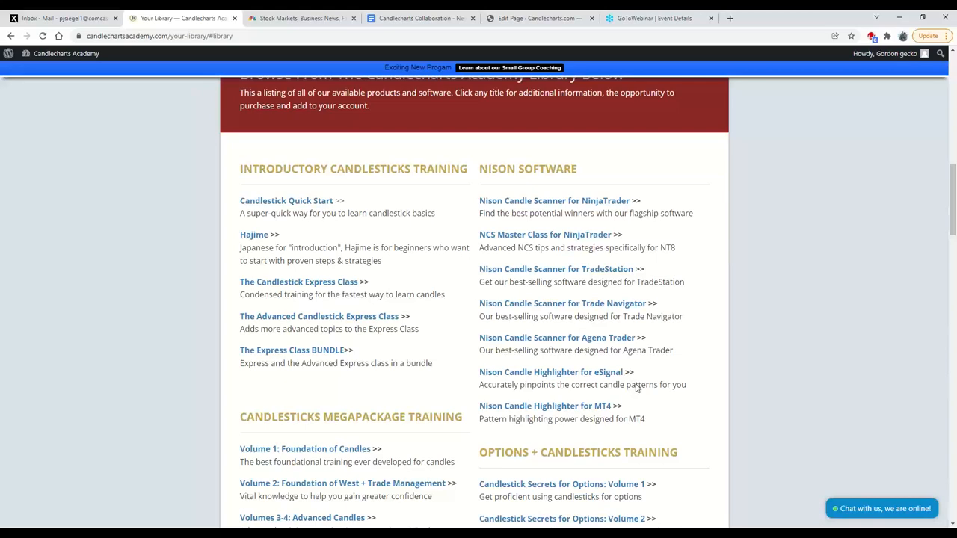
mouse_move(473, 291)
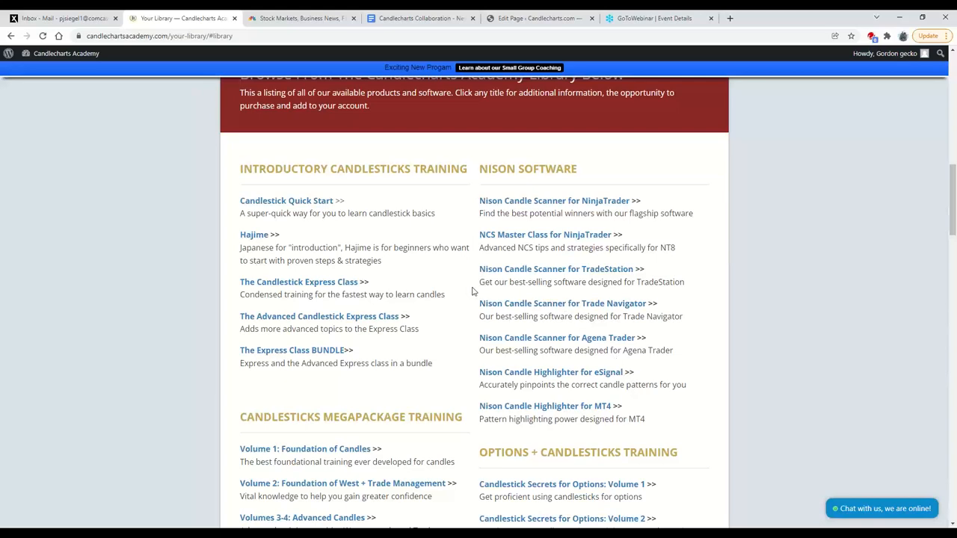
scroll("down", 3)
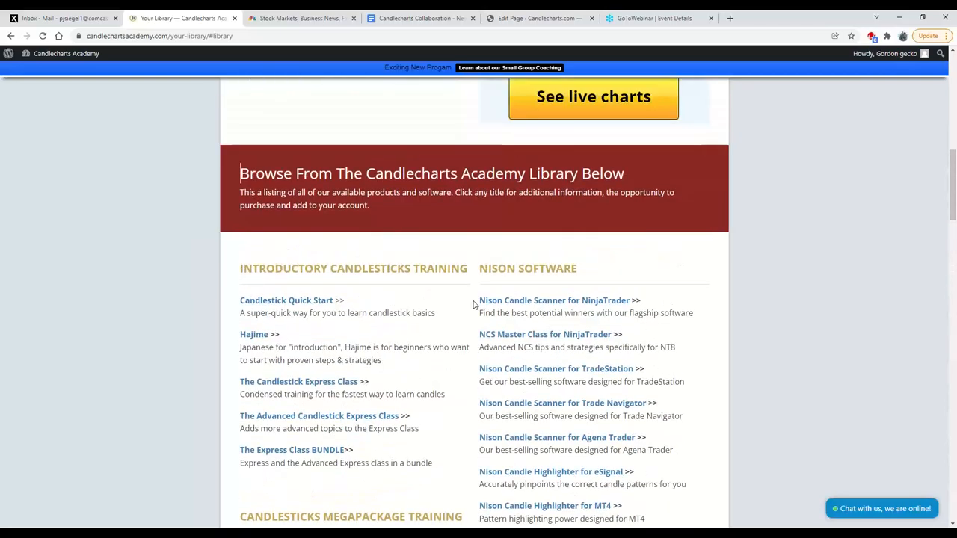
left_click(880, 507)
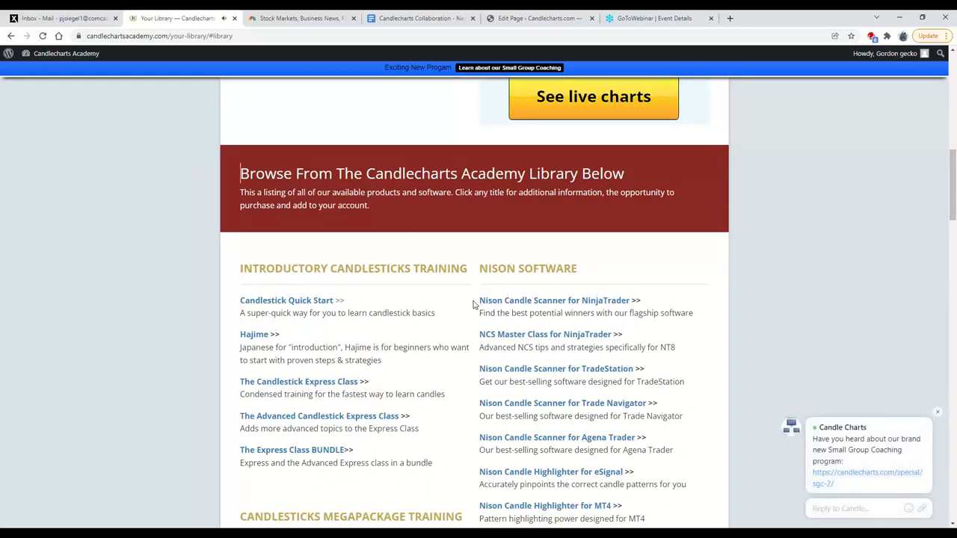
left_click(935, 410)
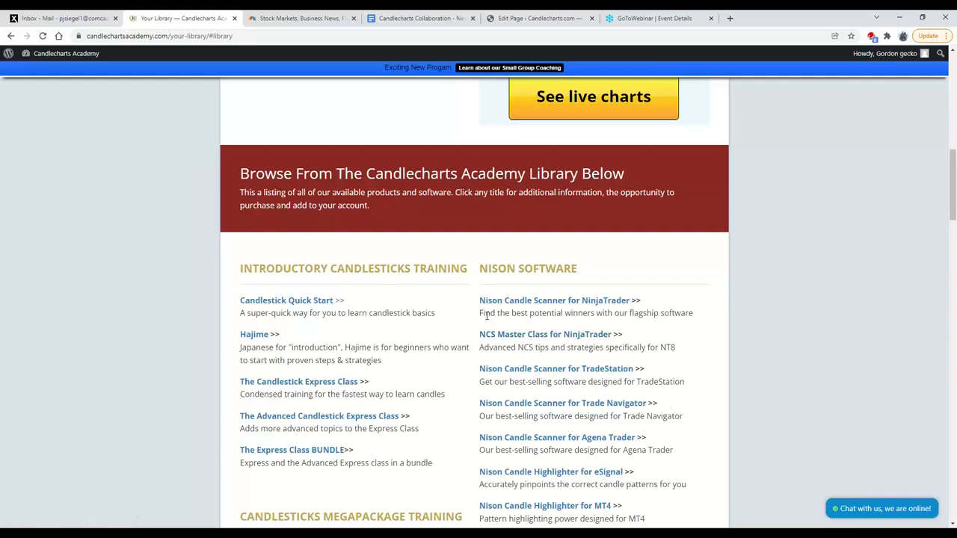
scroll("down", 3)
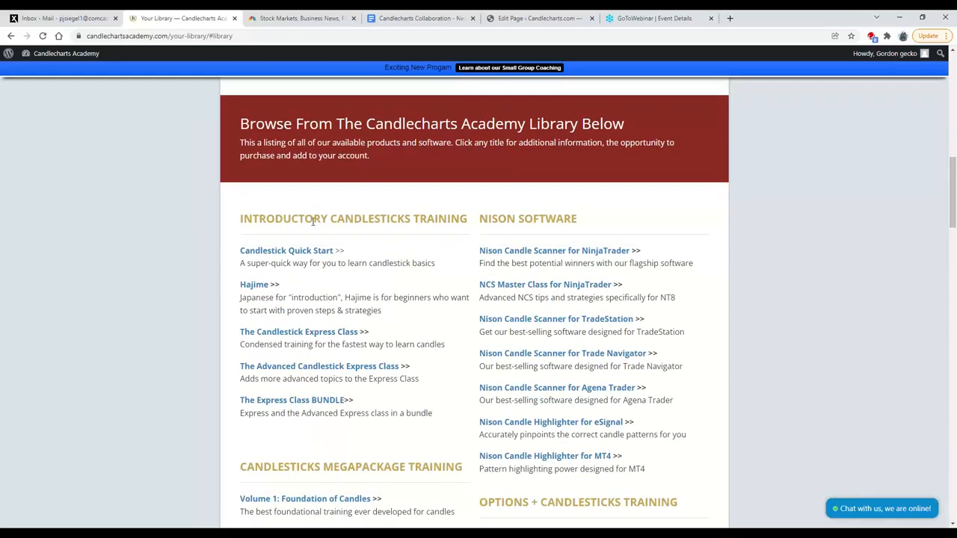
mouse_move(239, 219)
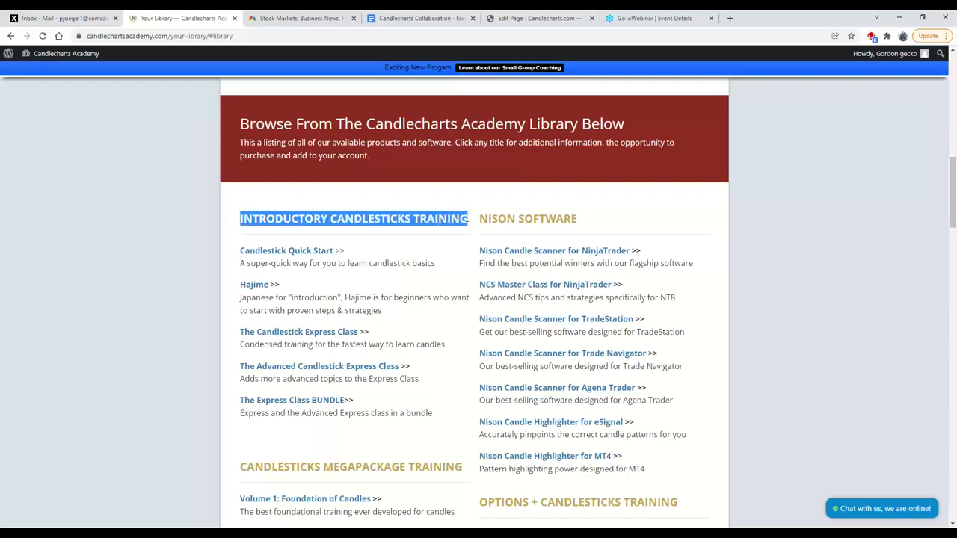
mouse_move(367, 424)
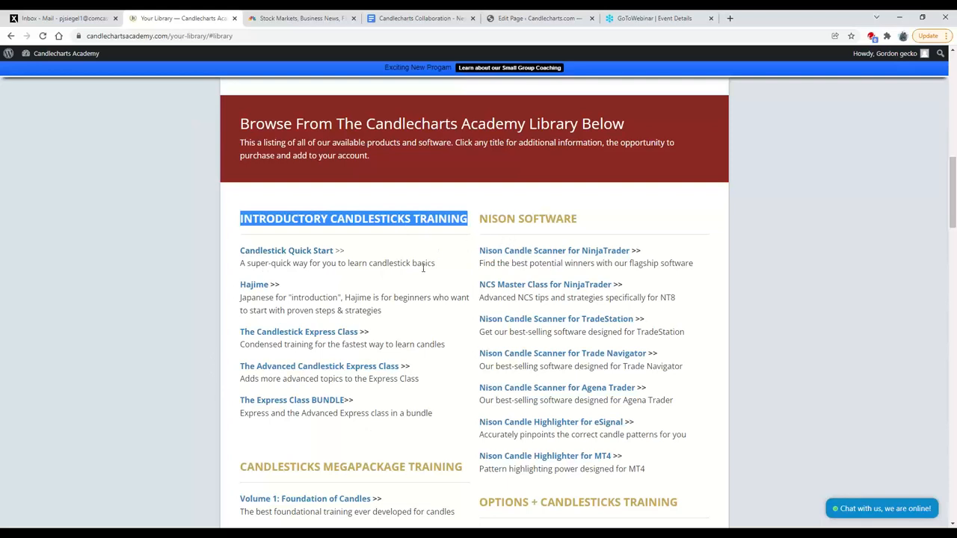
mouse_move(606, 224)
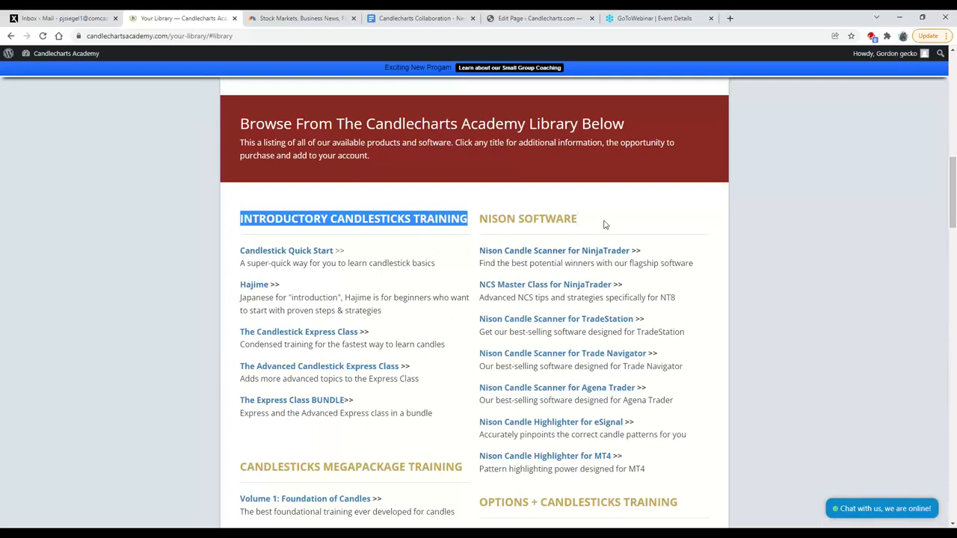
double_click(528, 218)
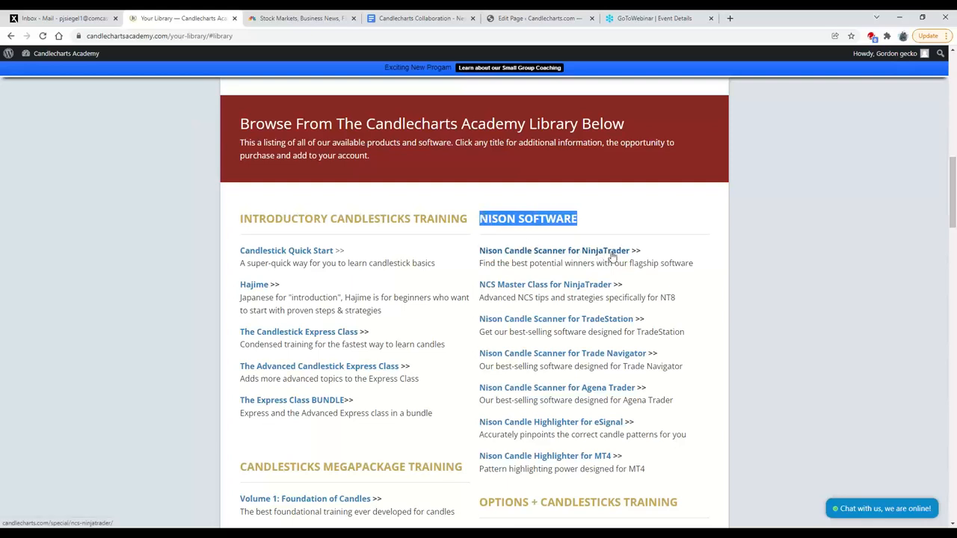
mouse_move(629, 268)
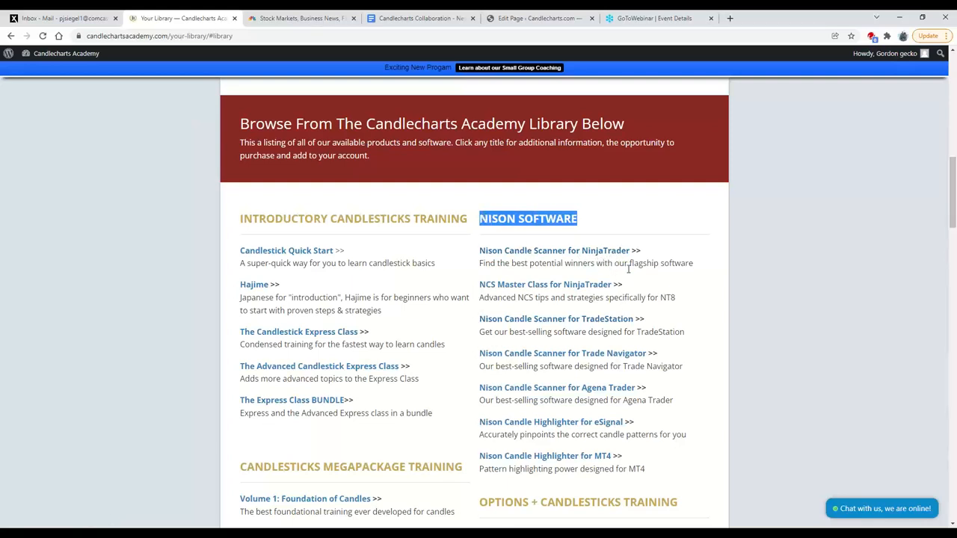
mouse_move(418, 306)
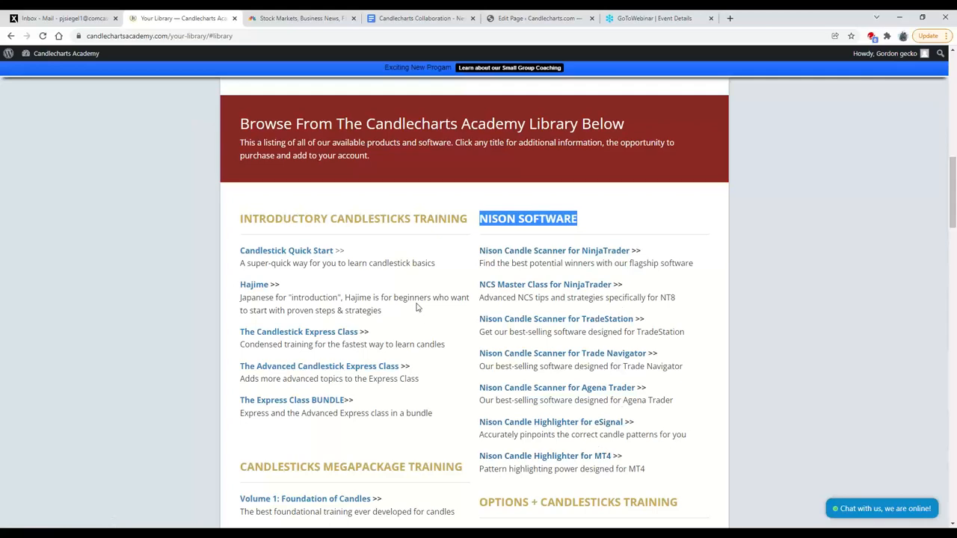
- Scroll down to the Candlesticks Megapackage and Options + Candlesticks listings
scroll("down", 3)
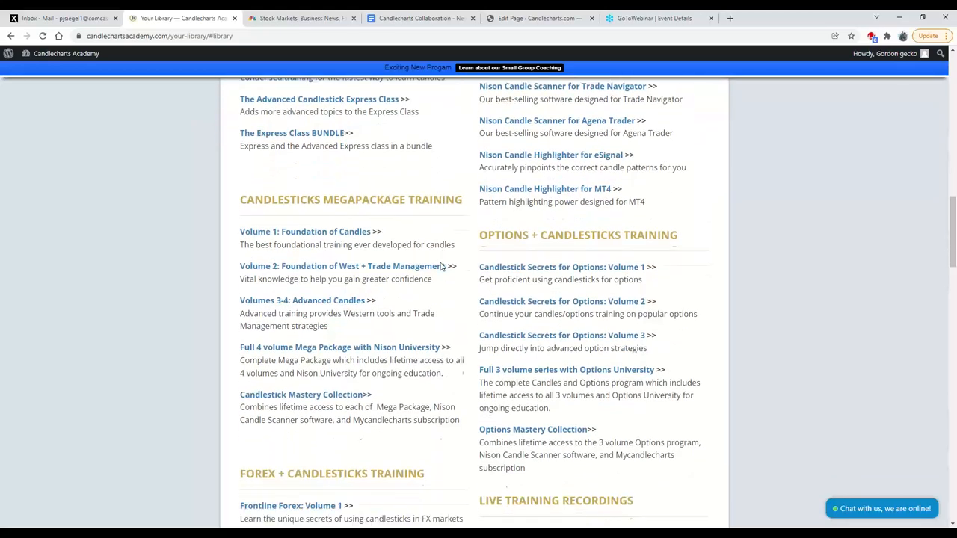
scroll("down", 3)
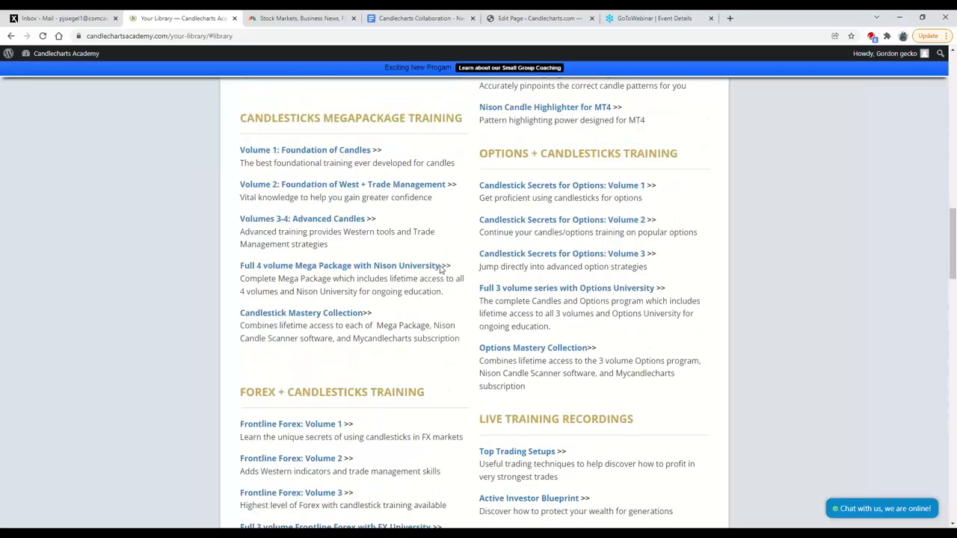
mouse_move(268, 135)
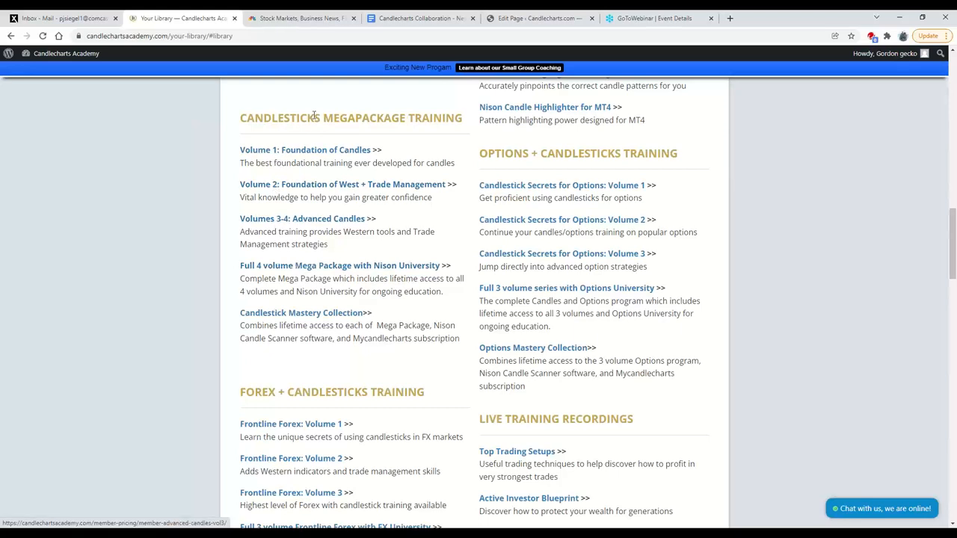
mouse_move(329, 157)
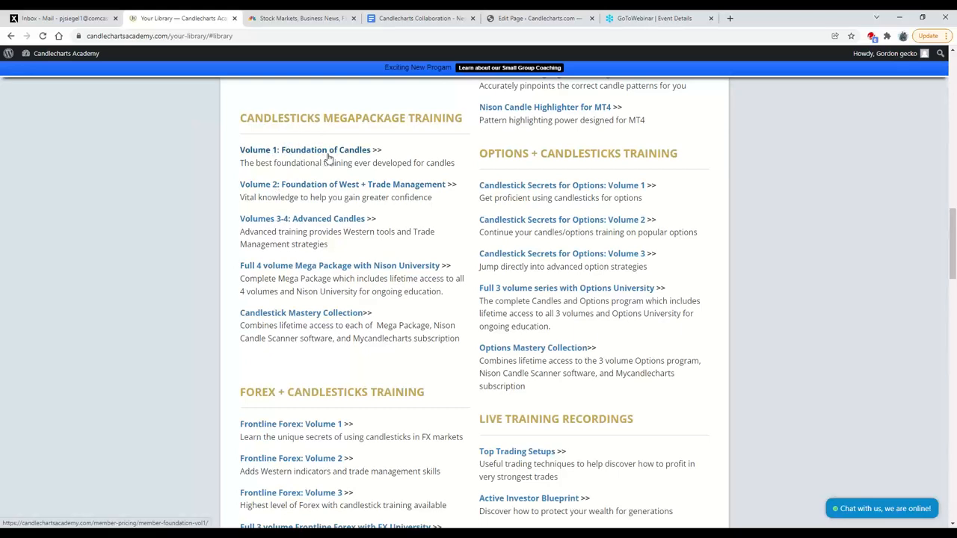
mouse_move(282, 162)
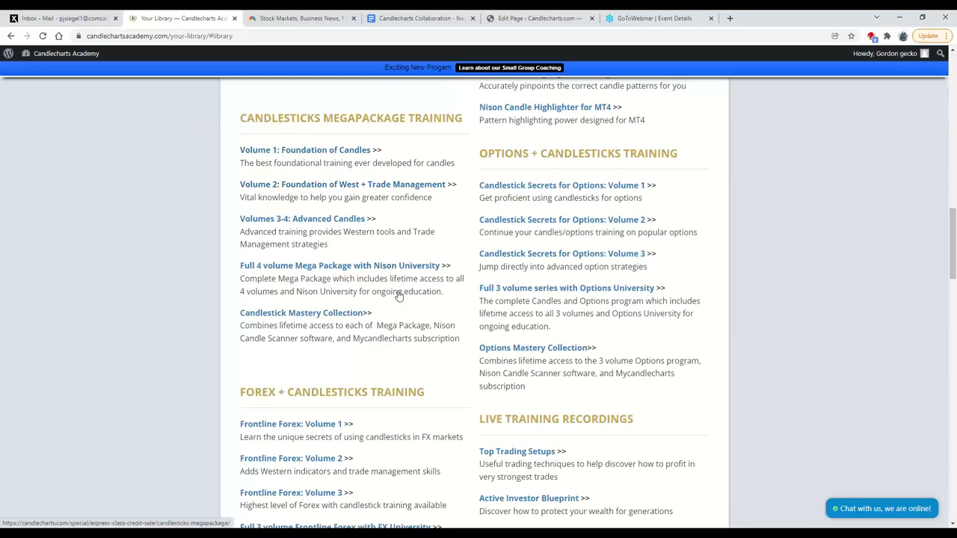
mouse_move(270, 272)
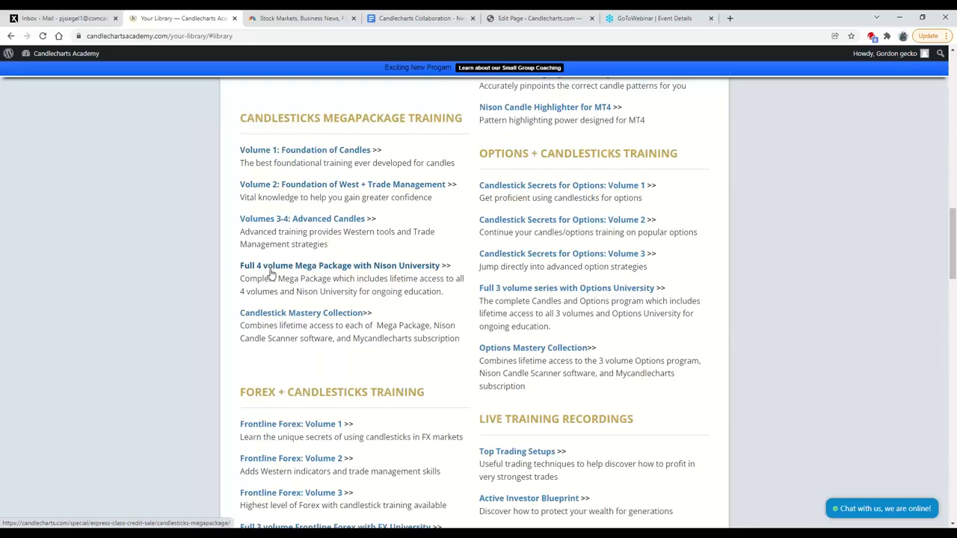
mouse_move(426, 269)
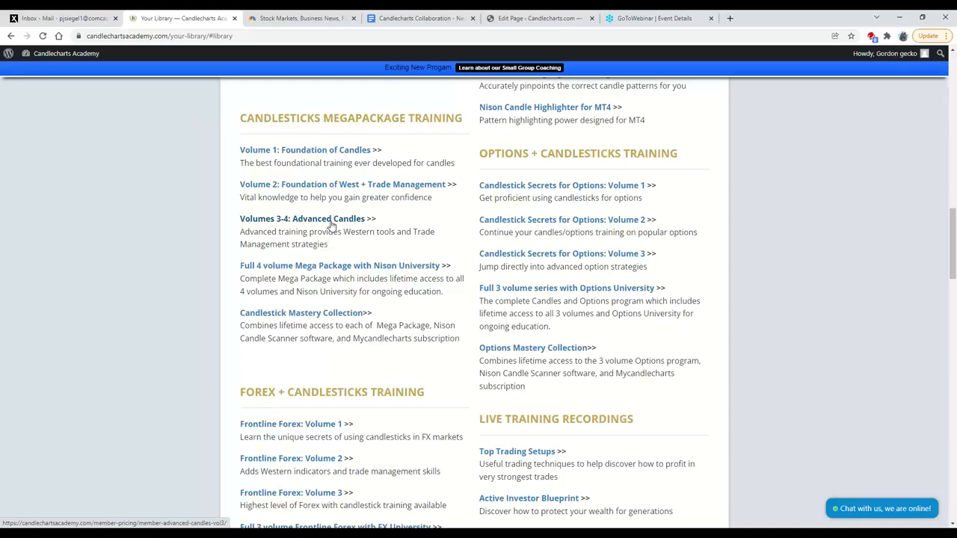
mouse_move(598, 164)
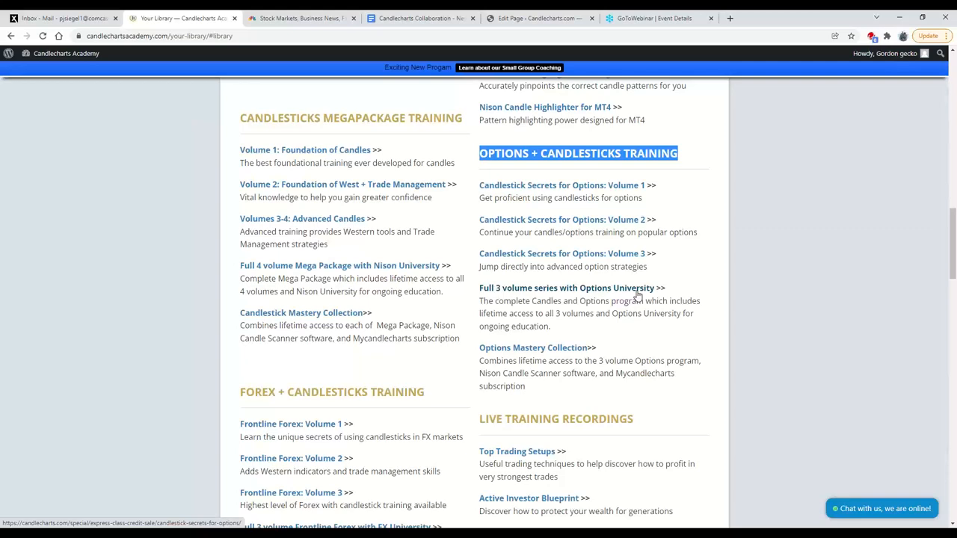
- Scroll through the Forex and Live Training Recordings categories toward Special Topics
scroll("down", 3)
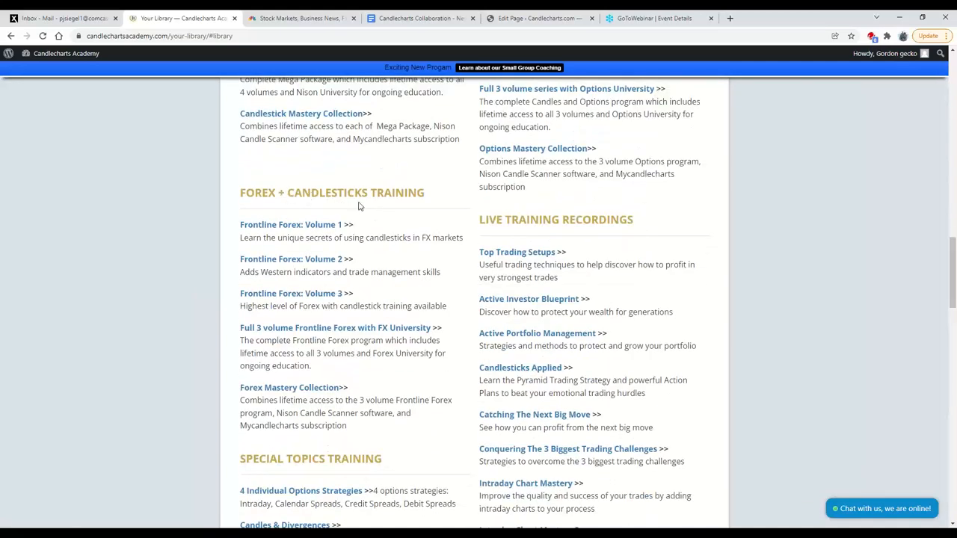
scroll("down", 3)
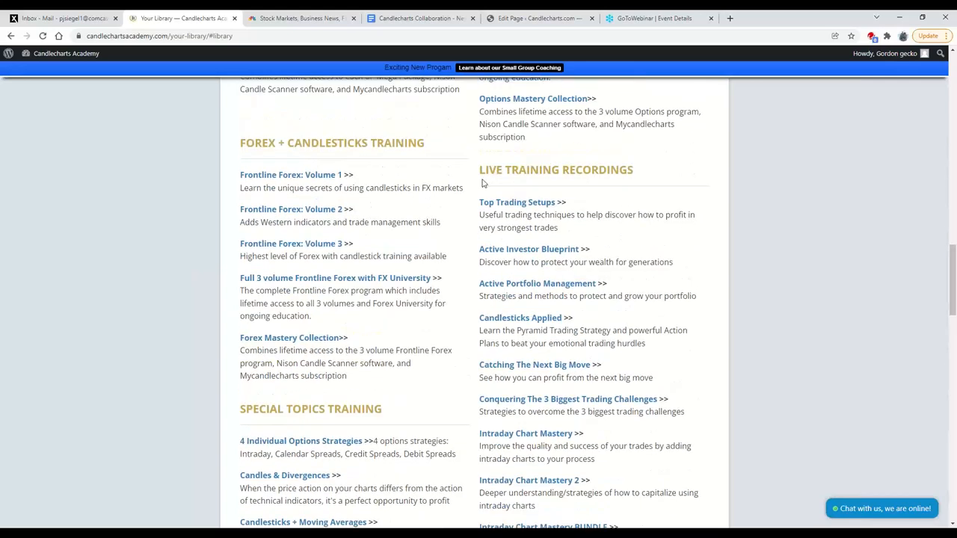
mouse_move(649, 189)
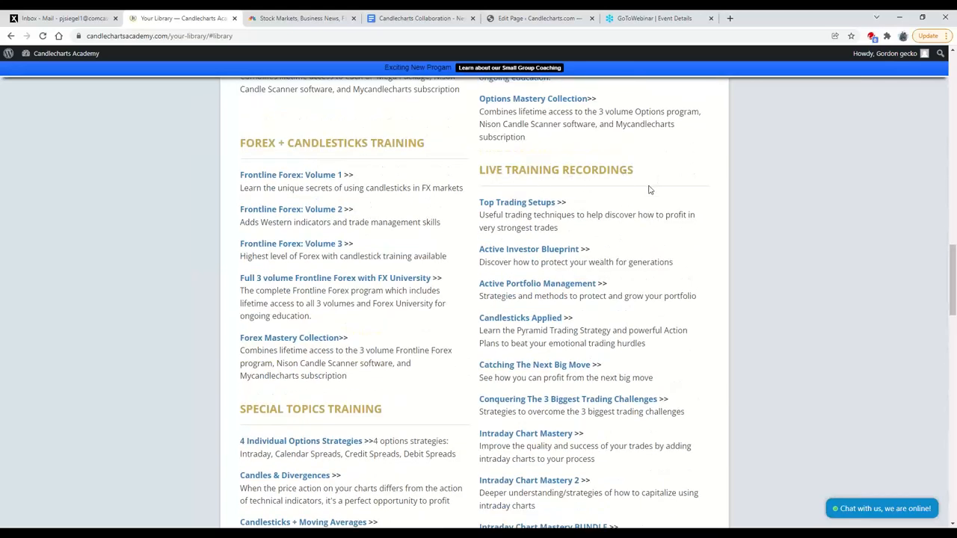
scroll("down", 3)
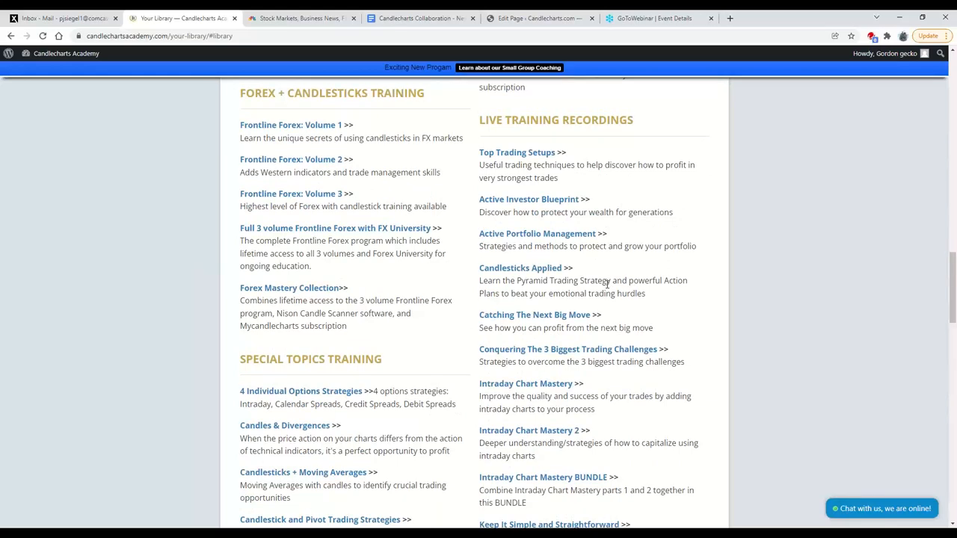
scroll("down", 3)
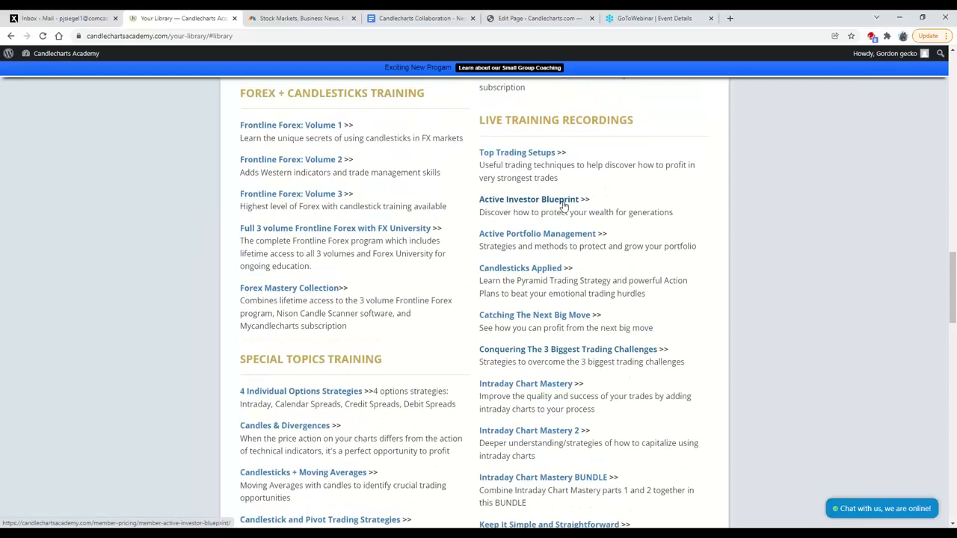
mouse_move(578, 276)
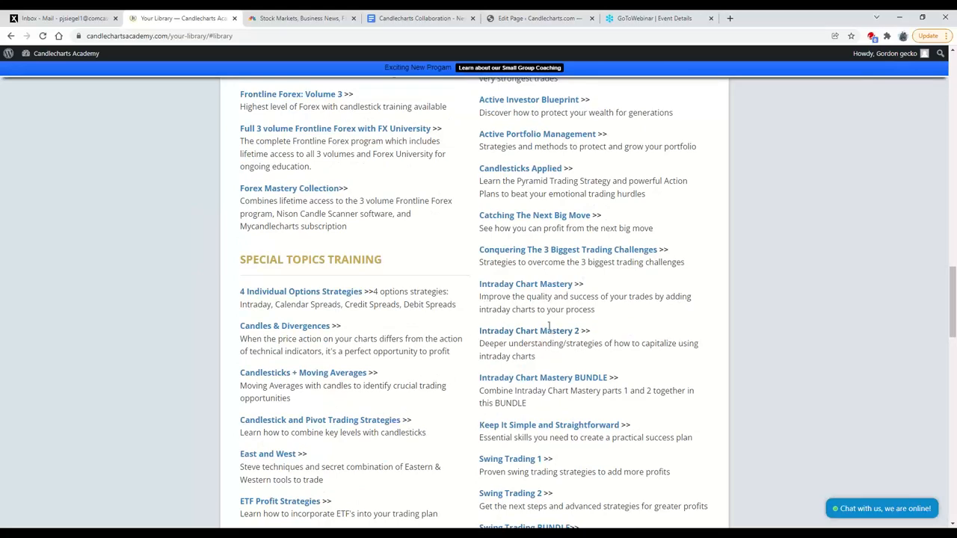
scroll("down", 3)
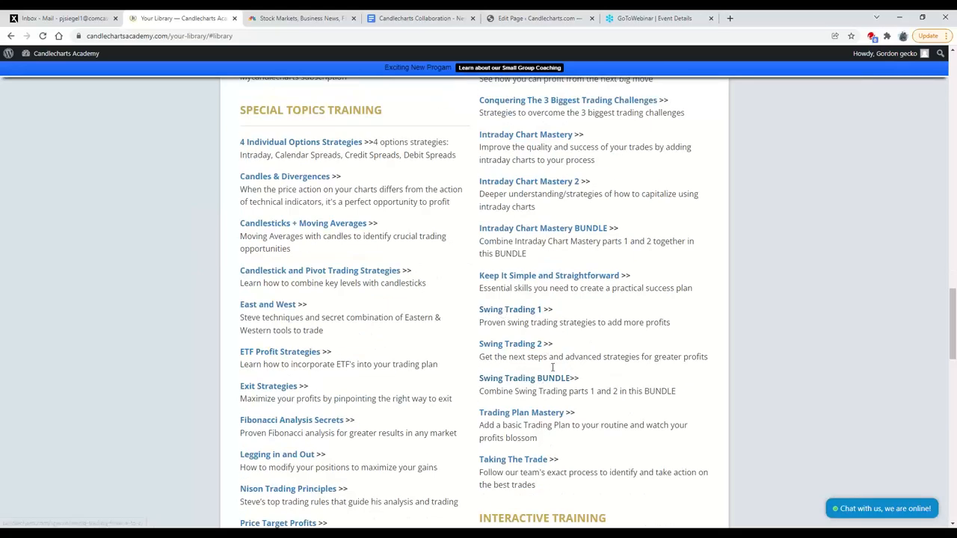
mouse_move(520, 357)
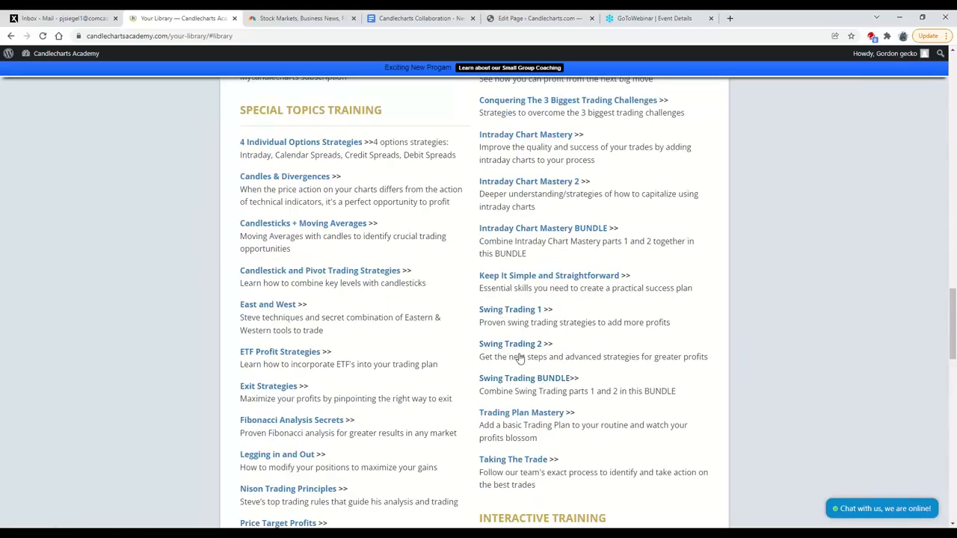
scroll("up", 3)
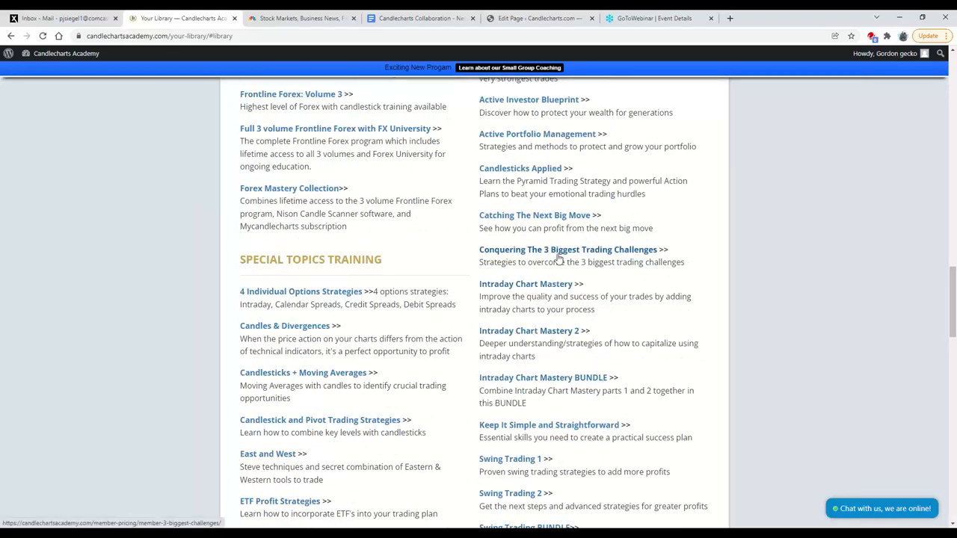
mouse_move(537, 133)
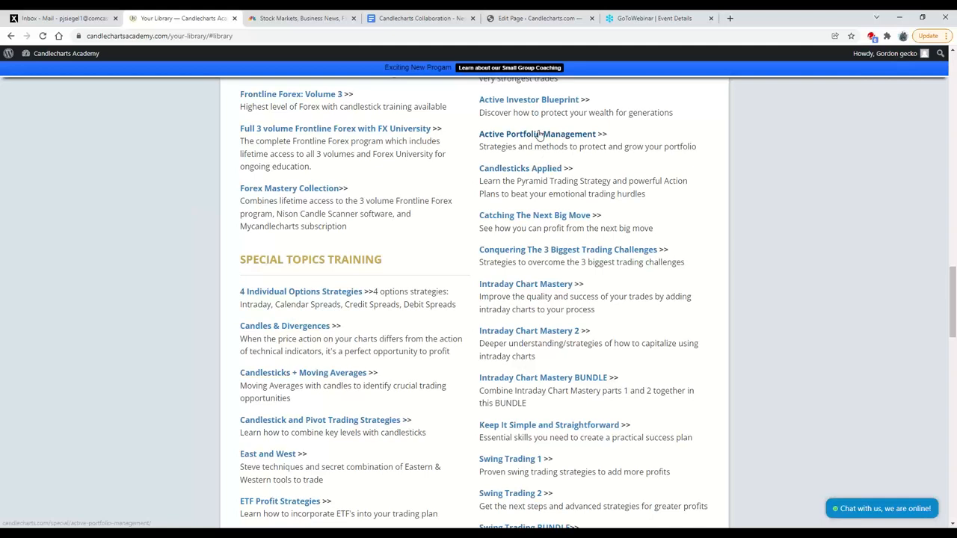
mouse_move(567, 262)
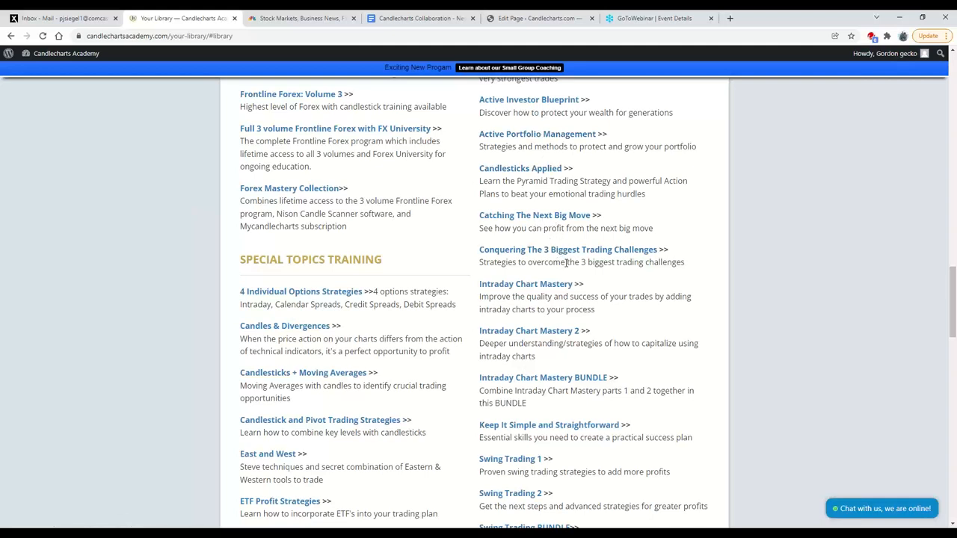
- Scroll up and back down to the Special Topics Training courses
scroll("down", 3)
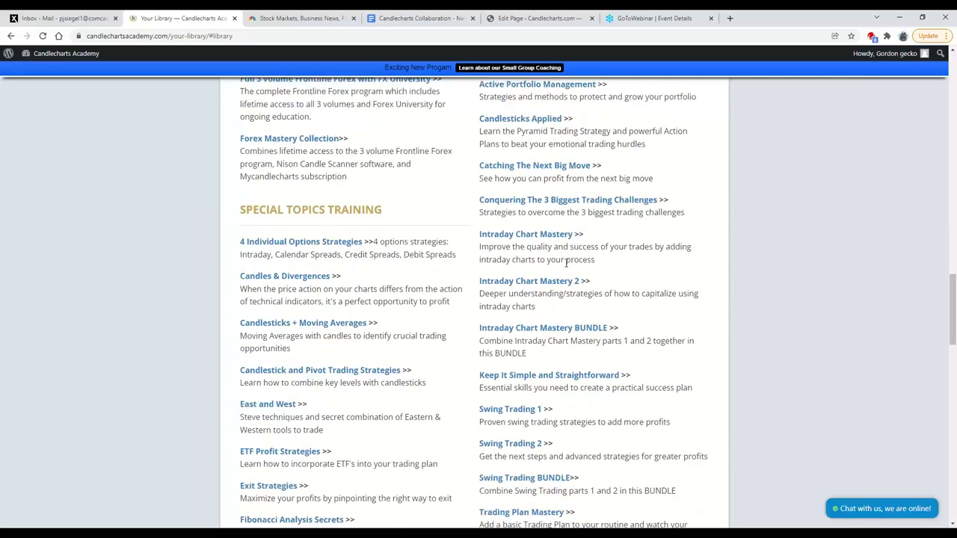
scroll("up", 3)
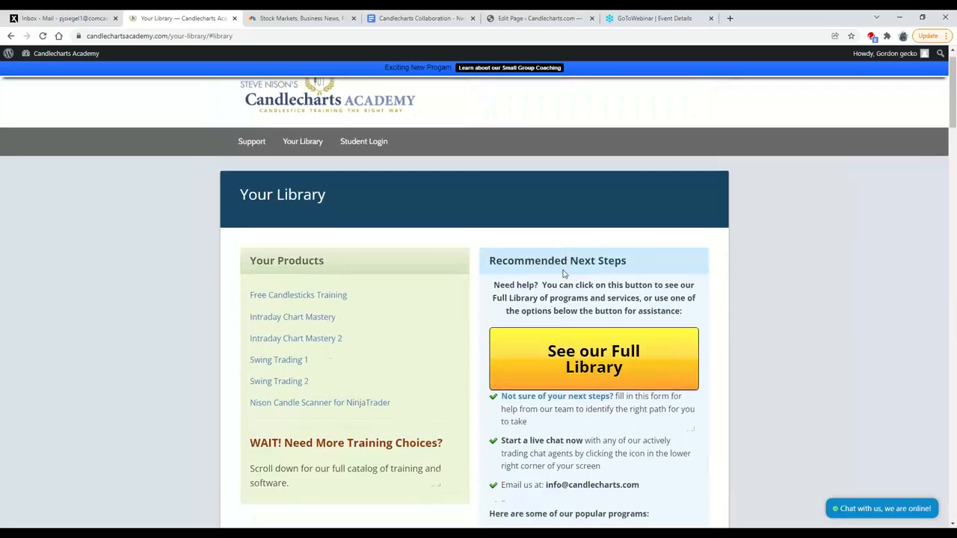
scroll("down", 3)
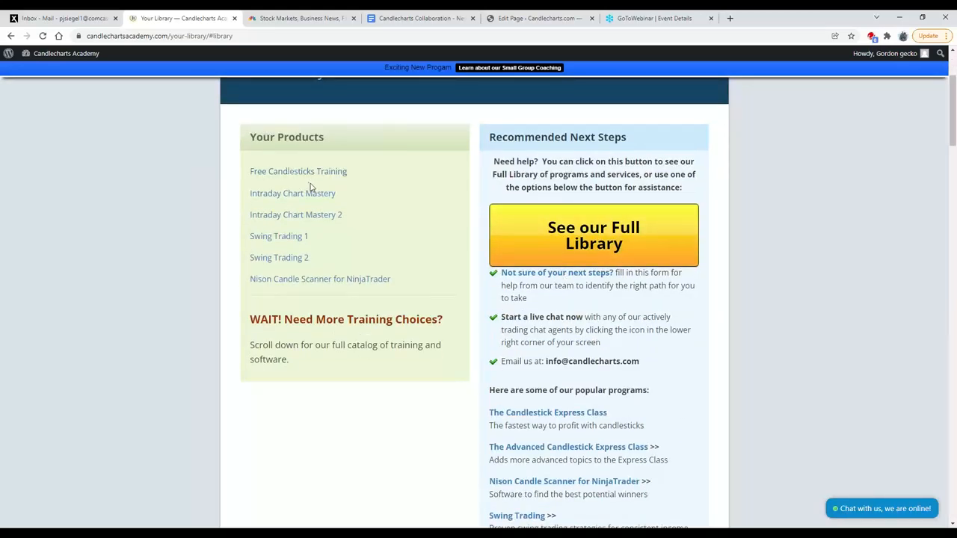
scroll("down", 3)
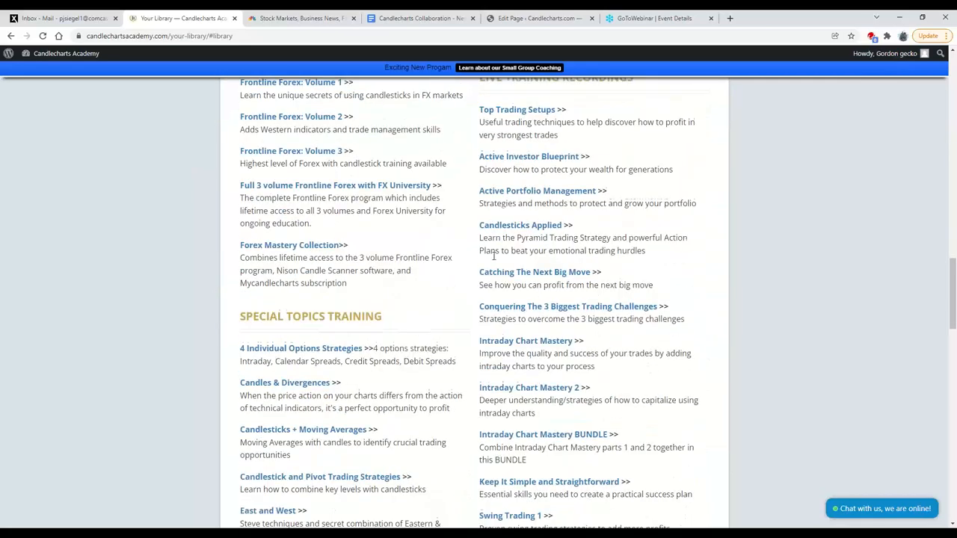
scroll("down", 3)
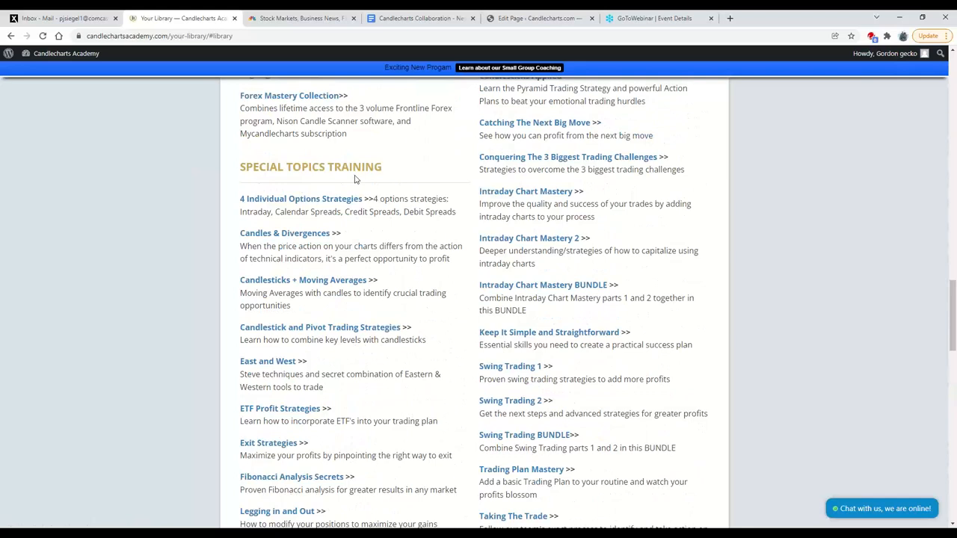
mouse_move(362, 198)
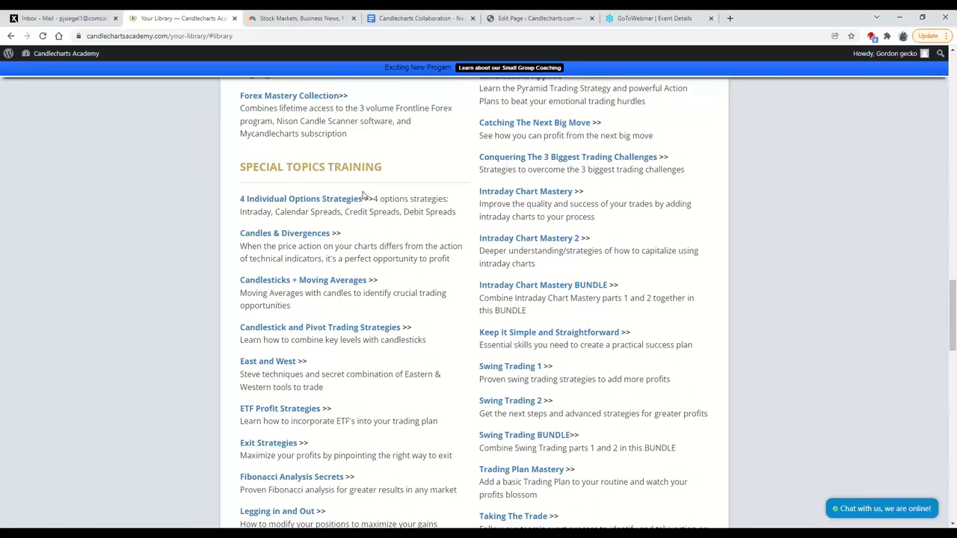
mouse_move(308, 271)
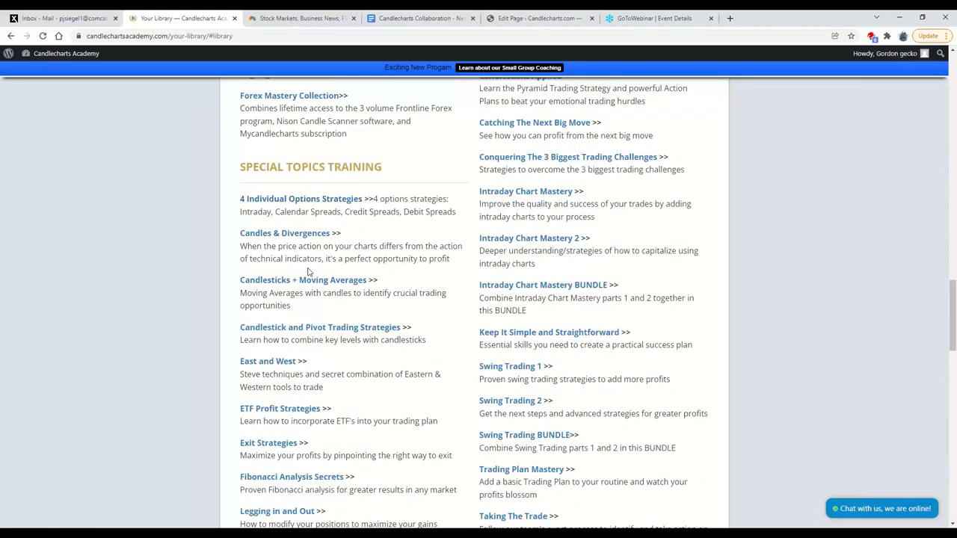
mouse_move(272, 288)
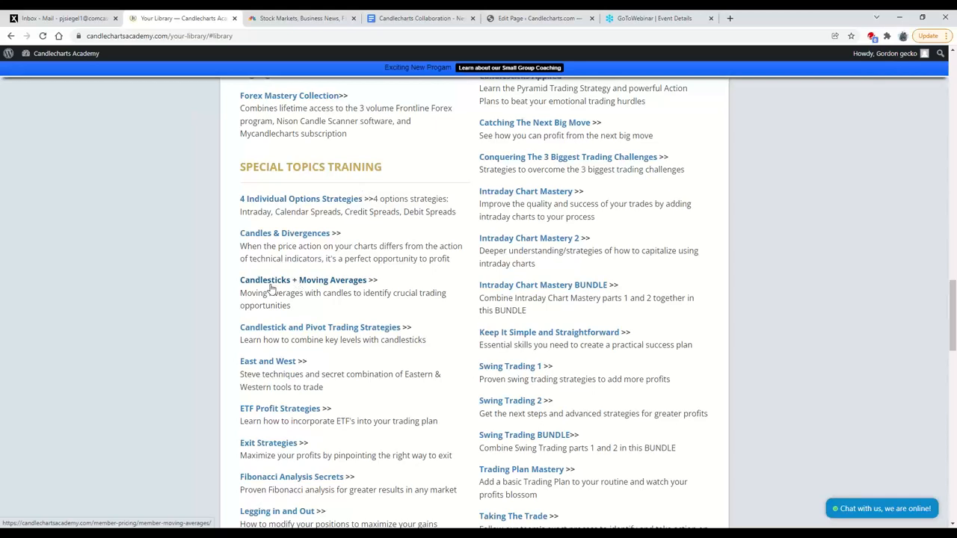
mouse_move(336, 290)
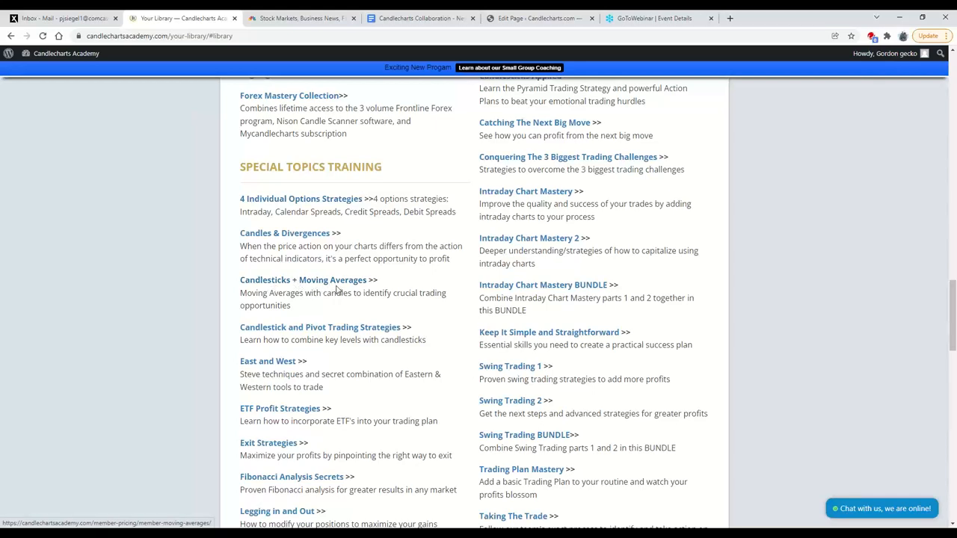
- Scroll past Trading Crypto and Multiple Time Frames to the Interactive Training programs
scroll("down", 3)
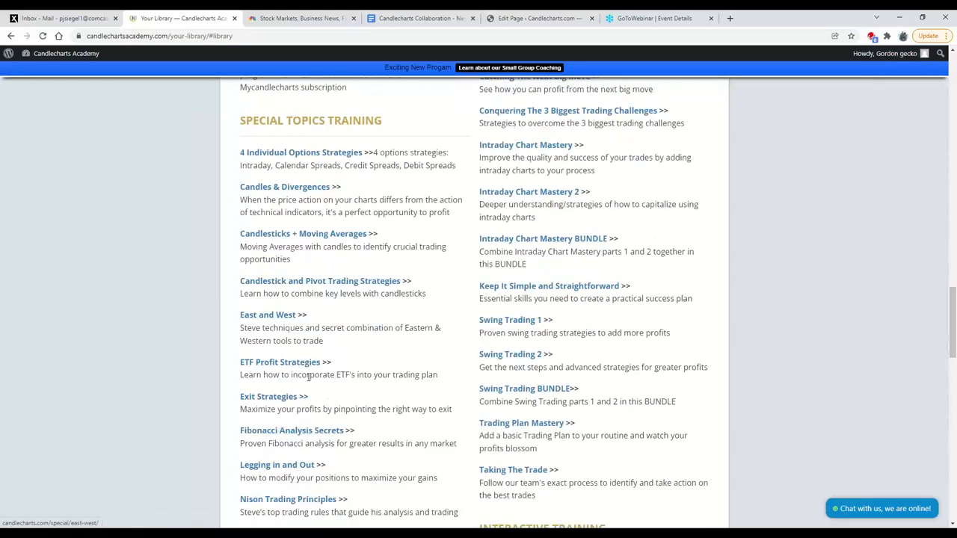
scroll("down", 3)
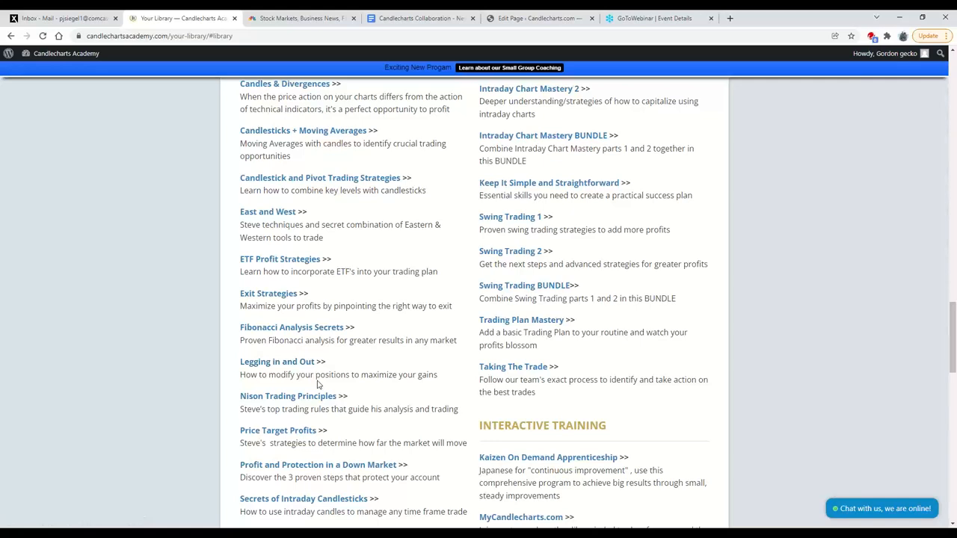
scroll("down", 3)
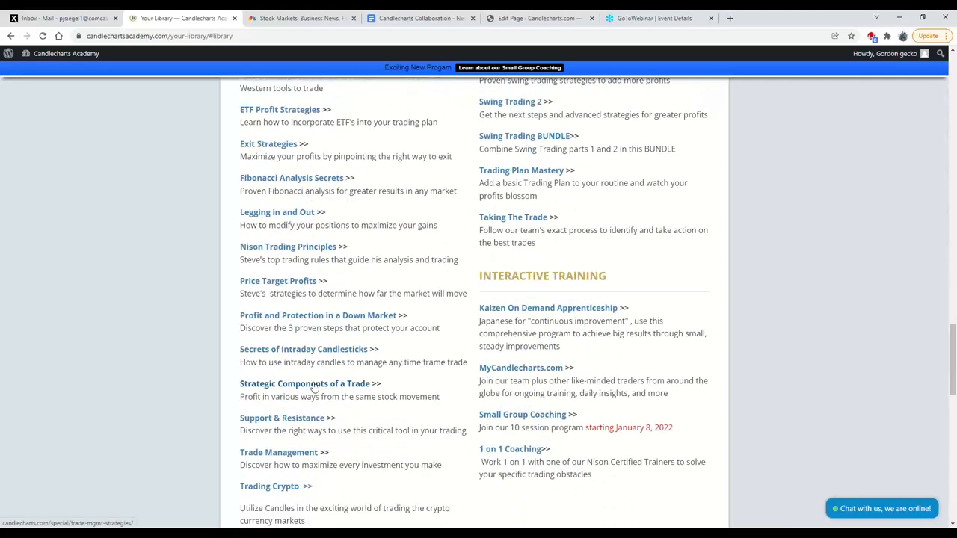
mouse_move(348, 412)
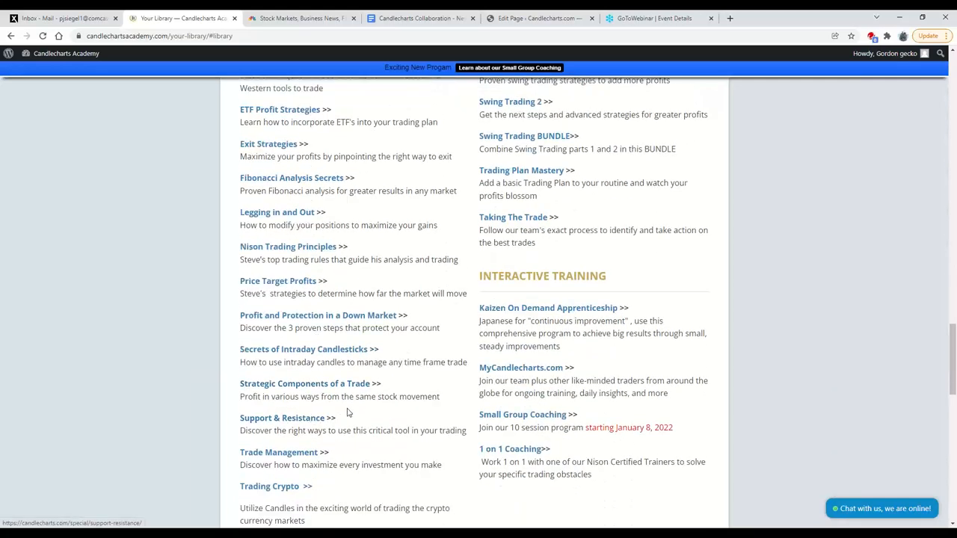
scroll("down", 3)
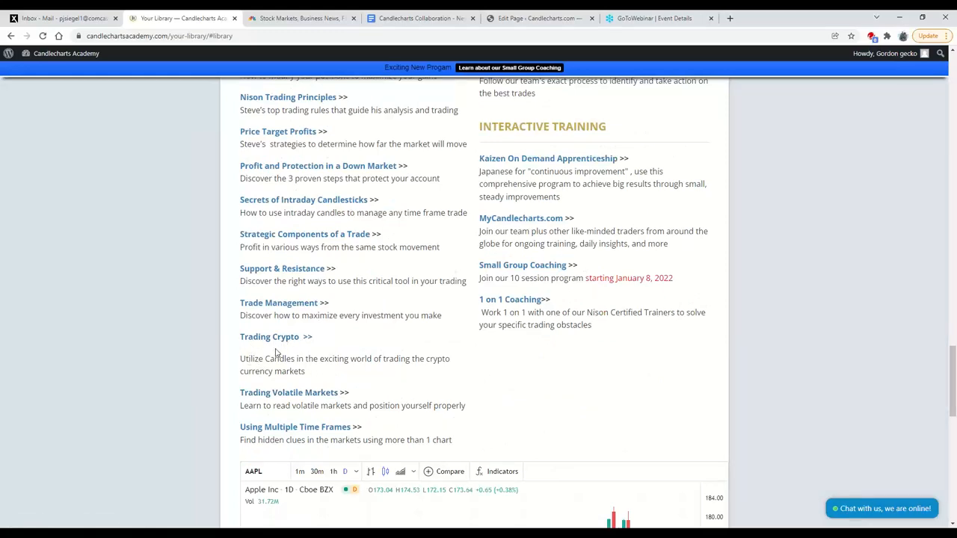
scroll("up", 3)
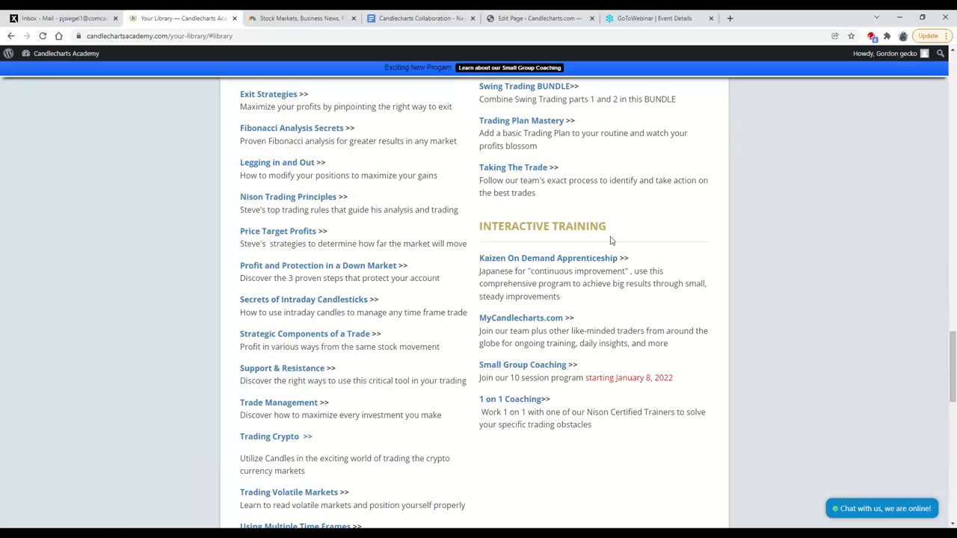
mouse_move(628, 244)
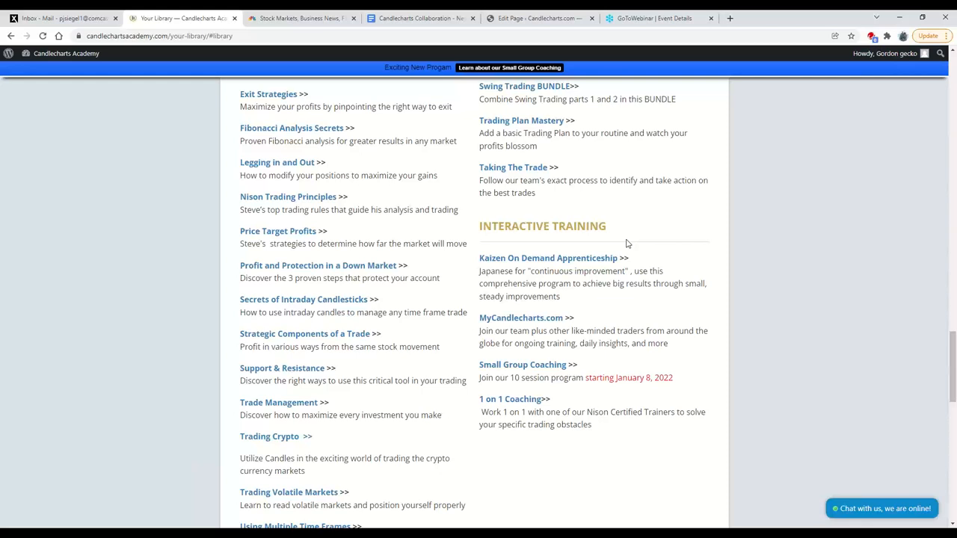
mouse_move(562, 263)
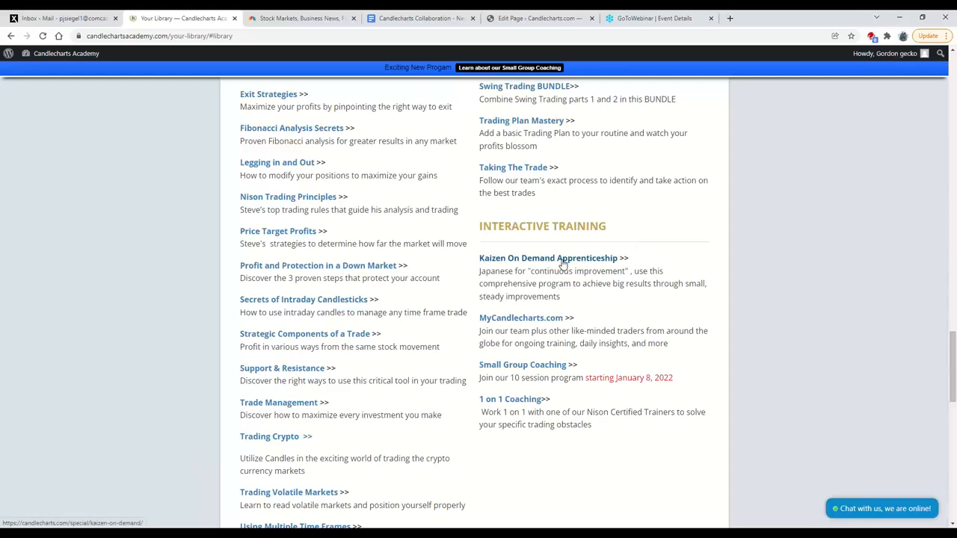
mouse_move(548, 327)
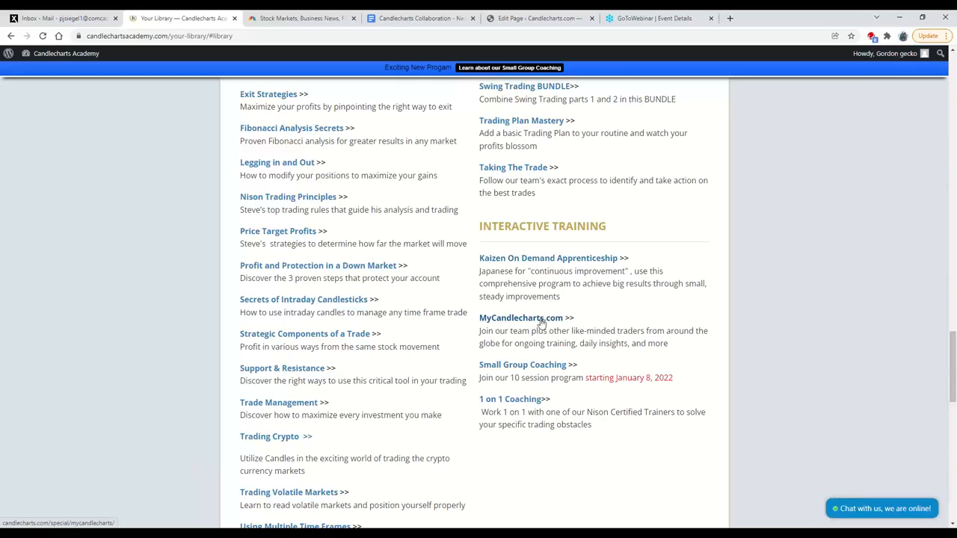
mouse_move(559, 322)
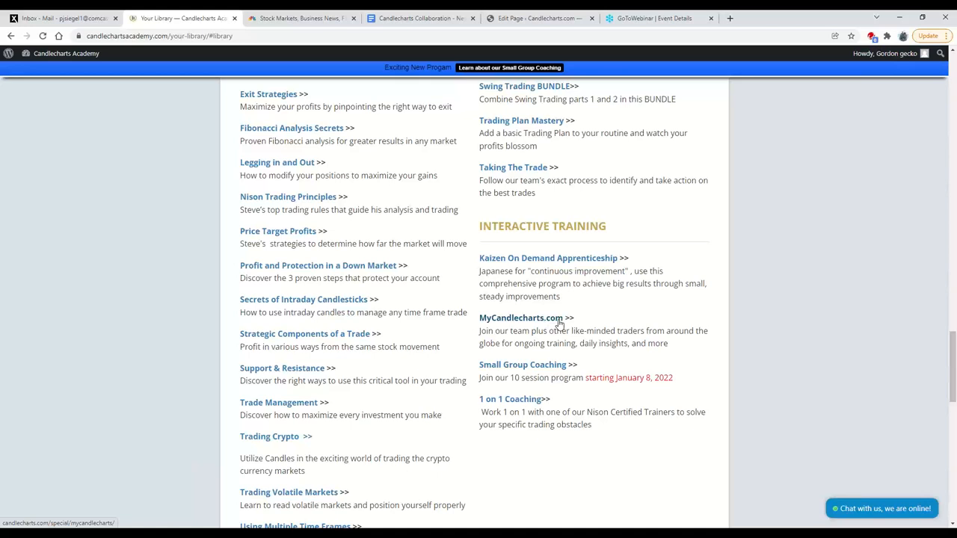
mouse_move(551, 377)
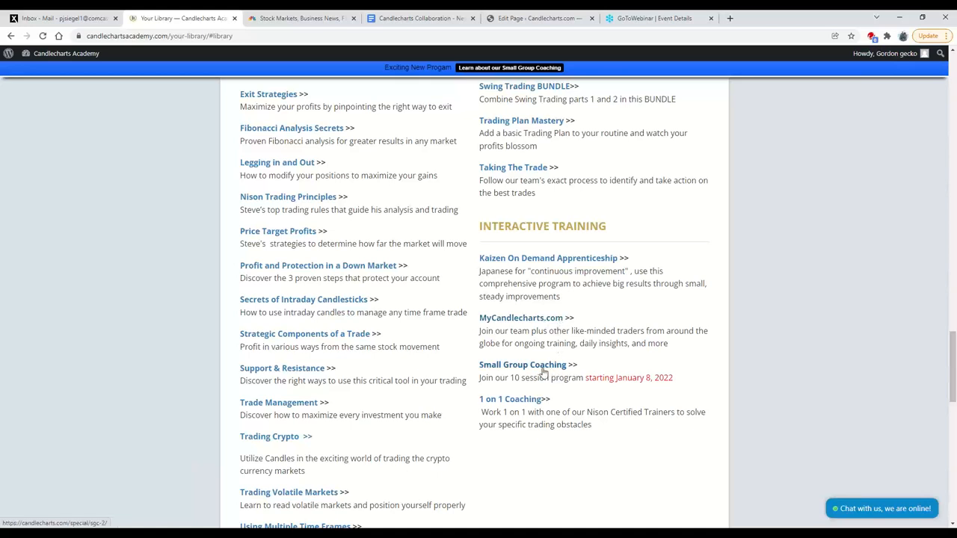
mouse_move(566, 374)
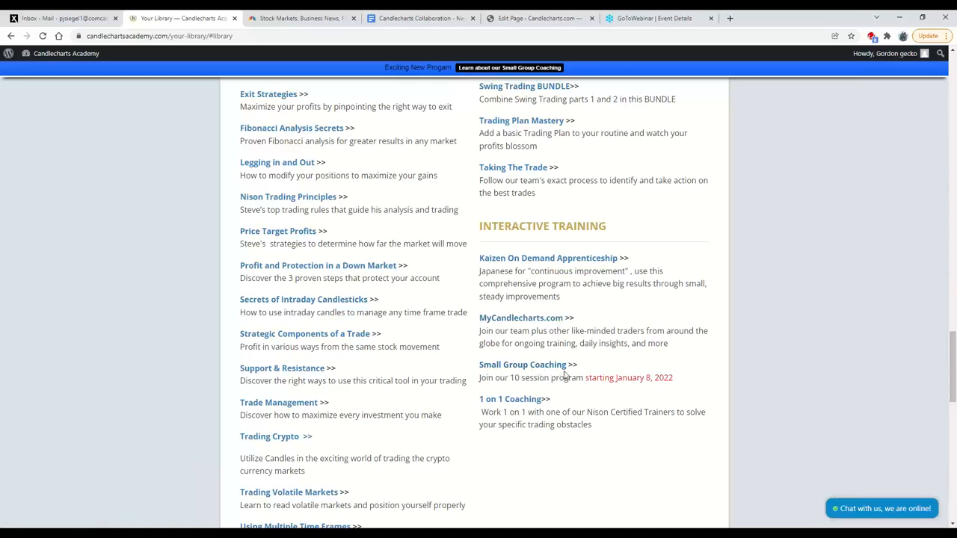
mouse_move(668, 387)
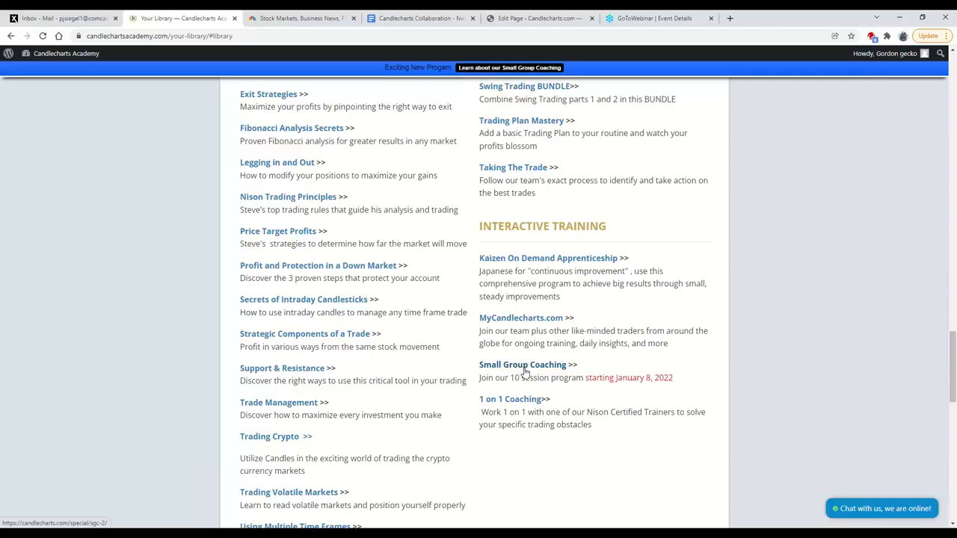
scroll("down", 3)
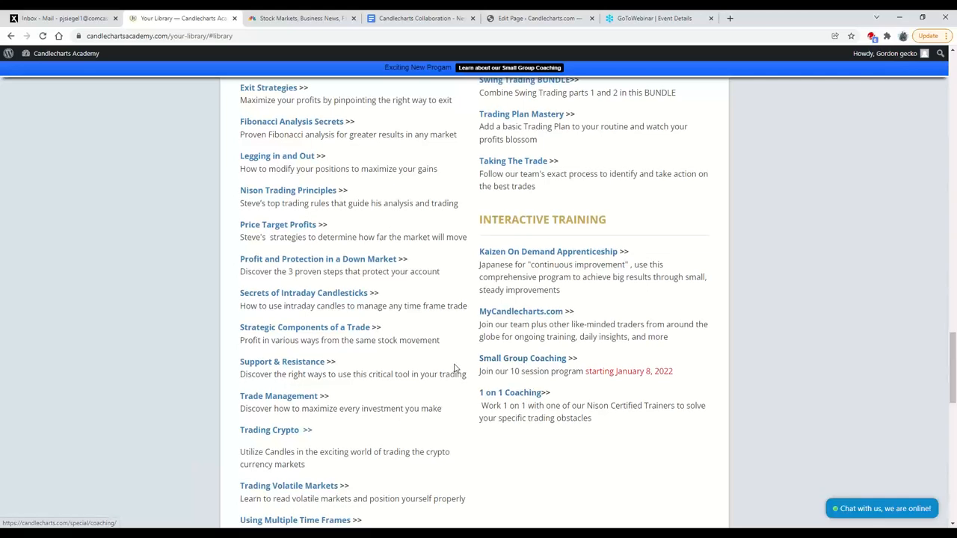
scroll("up", 3)
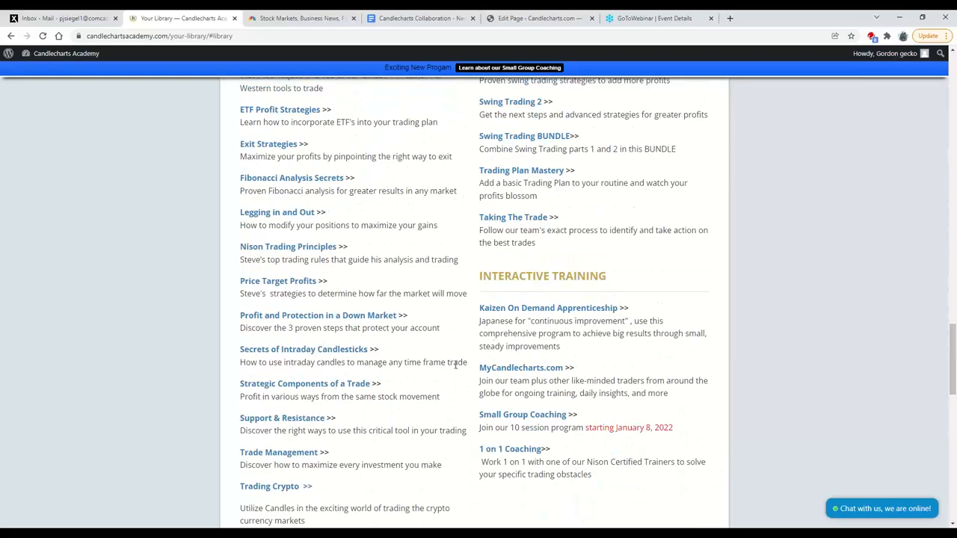
- Scroll up to the owned products and recommended next steps at the top of Your Library
scroll("down", 3)
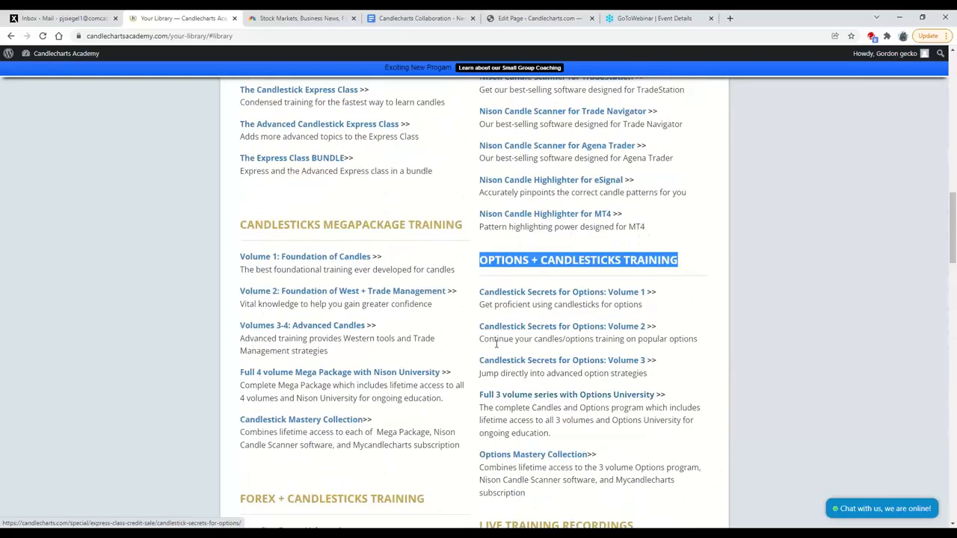
scroll("up", 3)
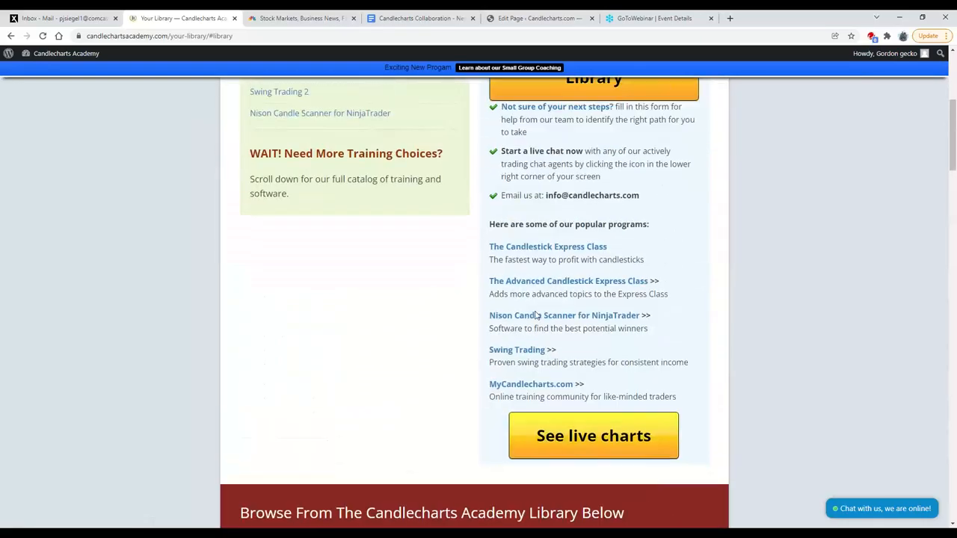
scroll("up", 3)
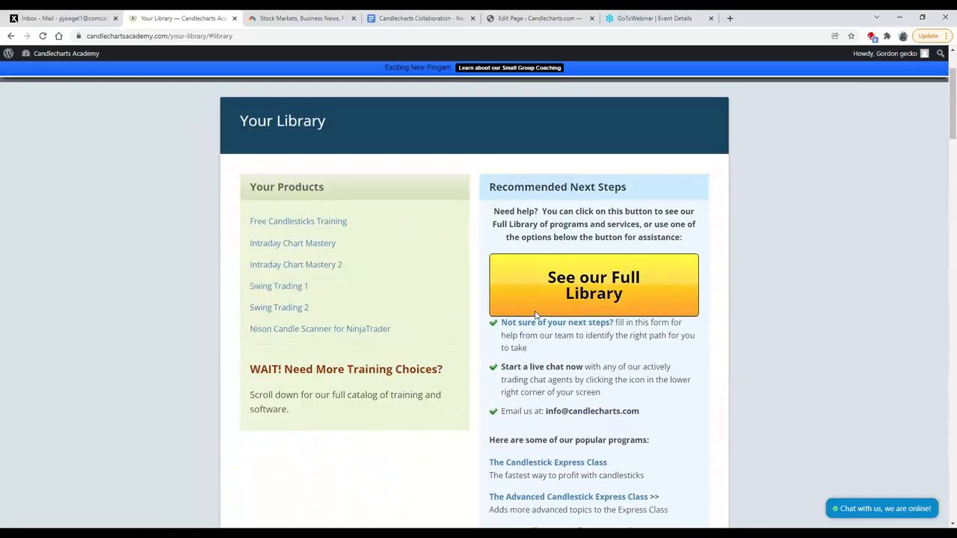
scroll("down", 3)
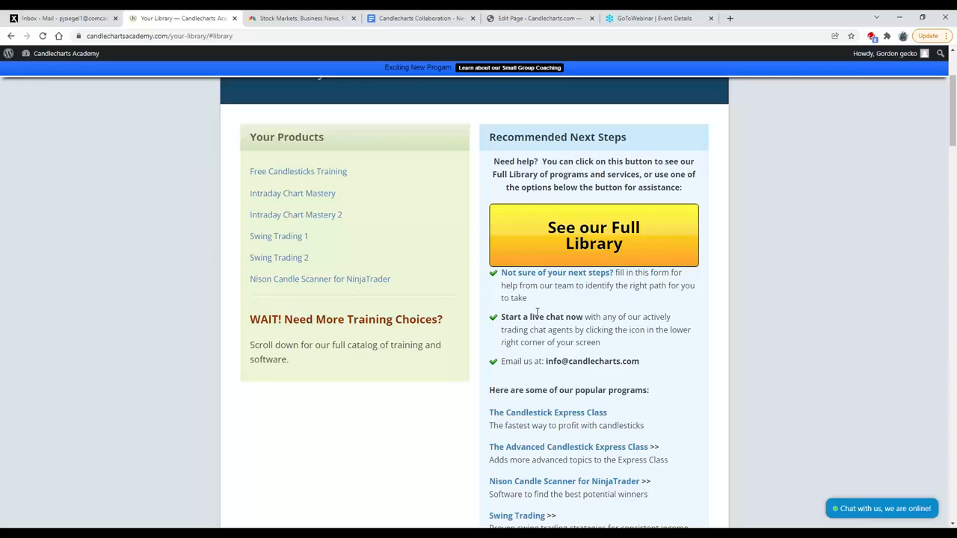
- Scroll past Recommended Next Steps to the Introductory Candlesticks Training and Nison Software listings
scroll("down", 3)
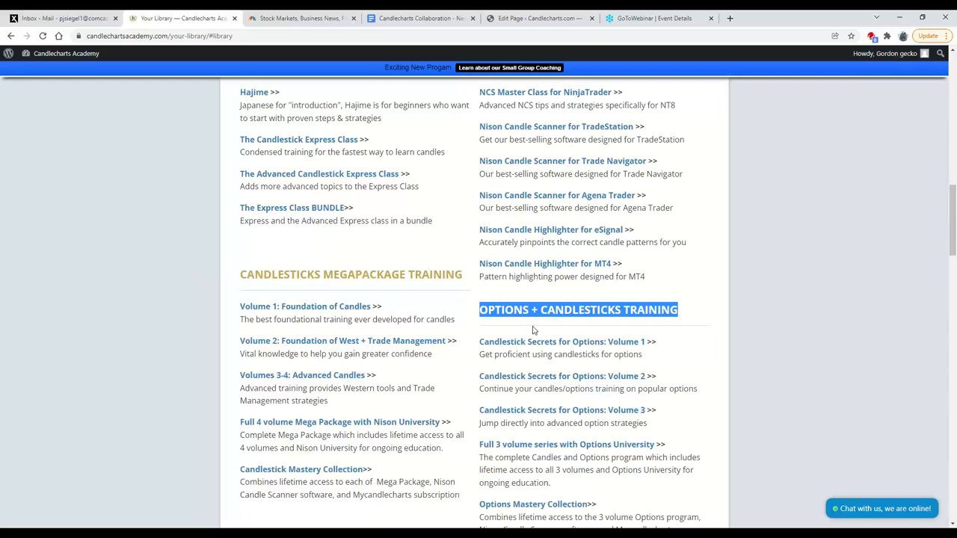
mouse_move(539, 329)
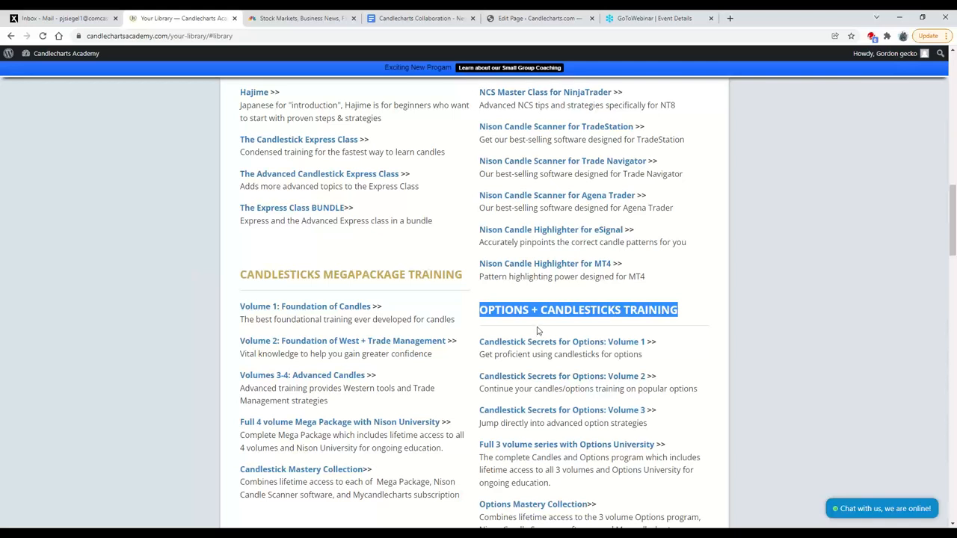
mouse_move(734, 298)
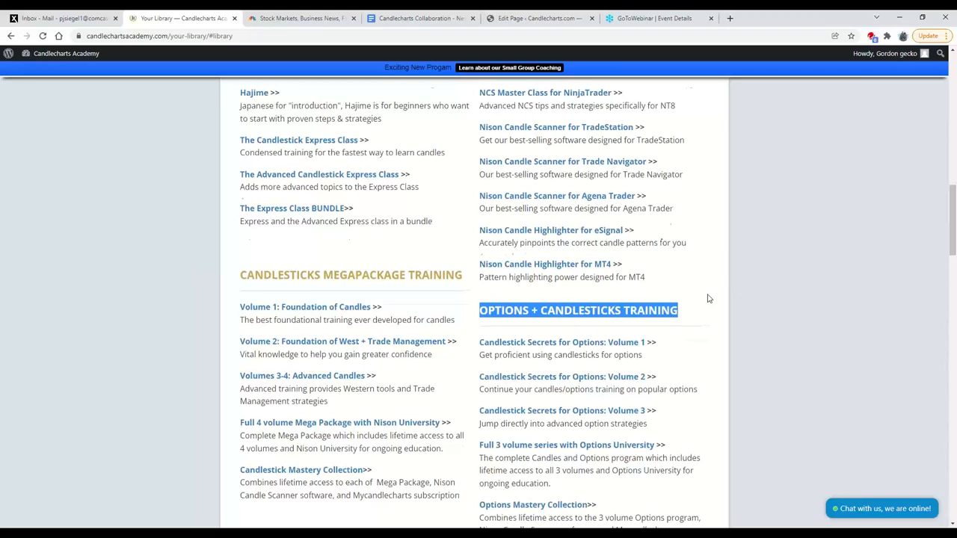
scroll("up", 3)
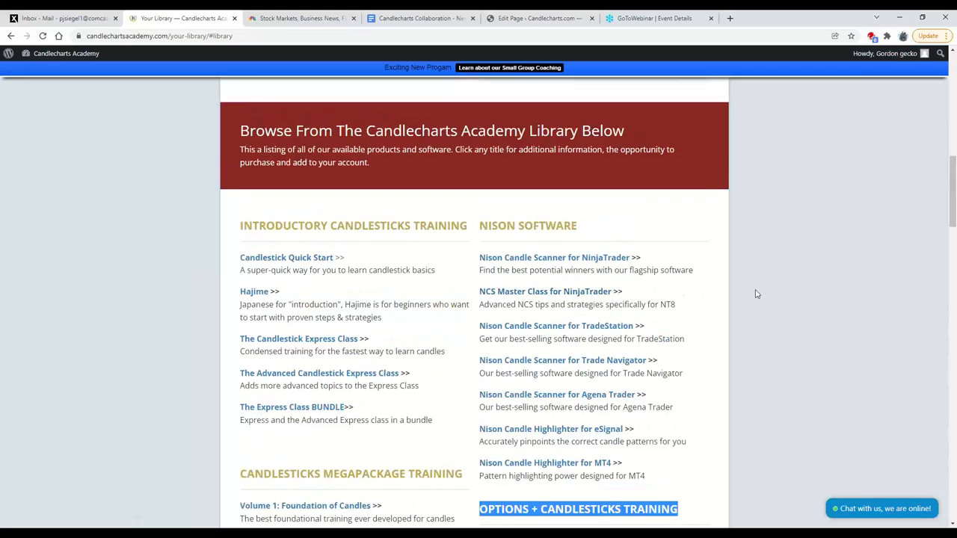
mouse_move(718, 294)
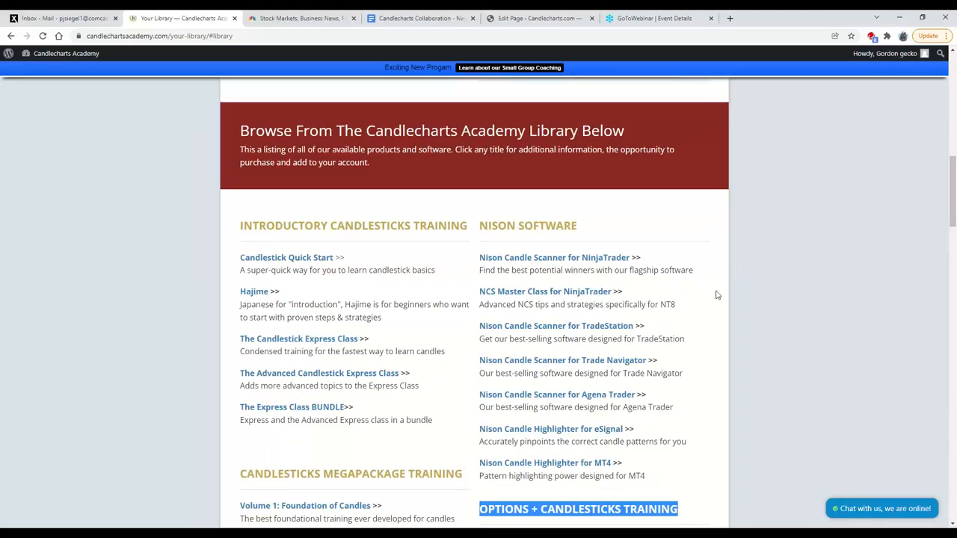
mouse_move(722, 296)
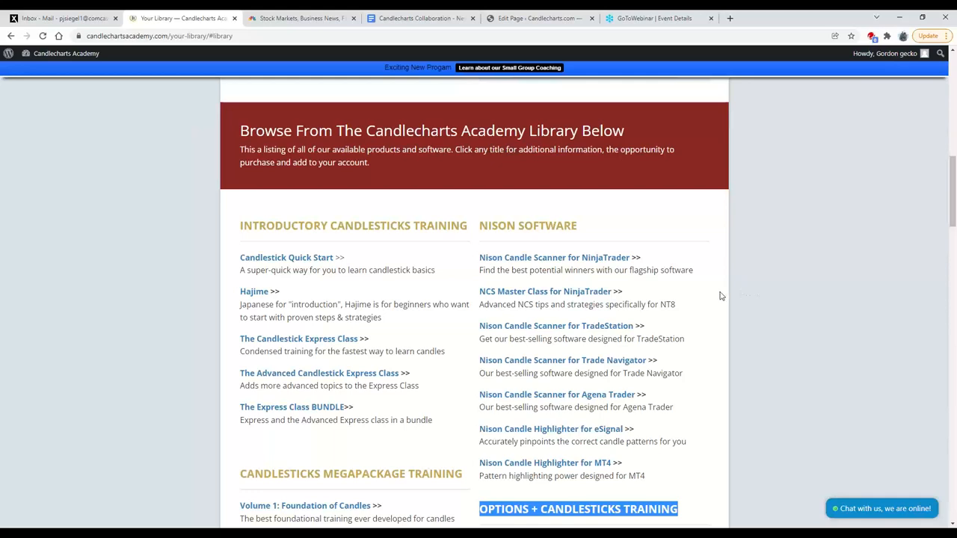
scroll("down", 3)
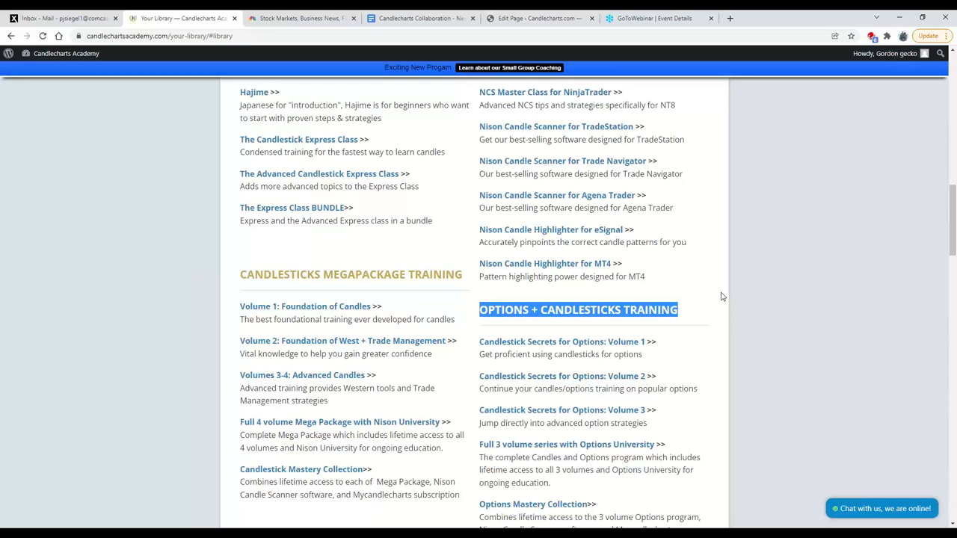
mouse_move(524, 157)
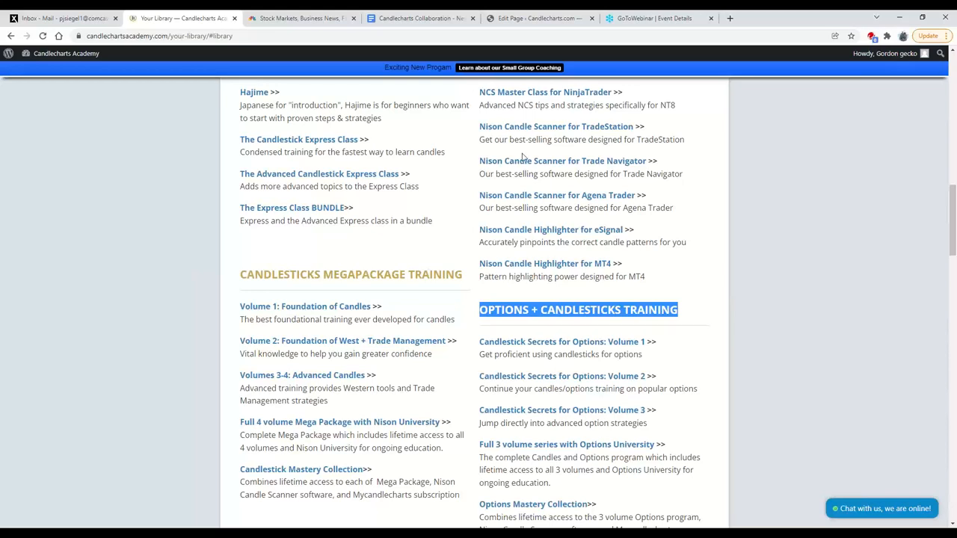
scroll("up", 3)
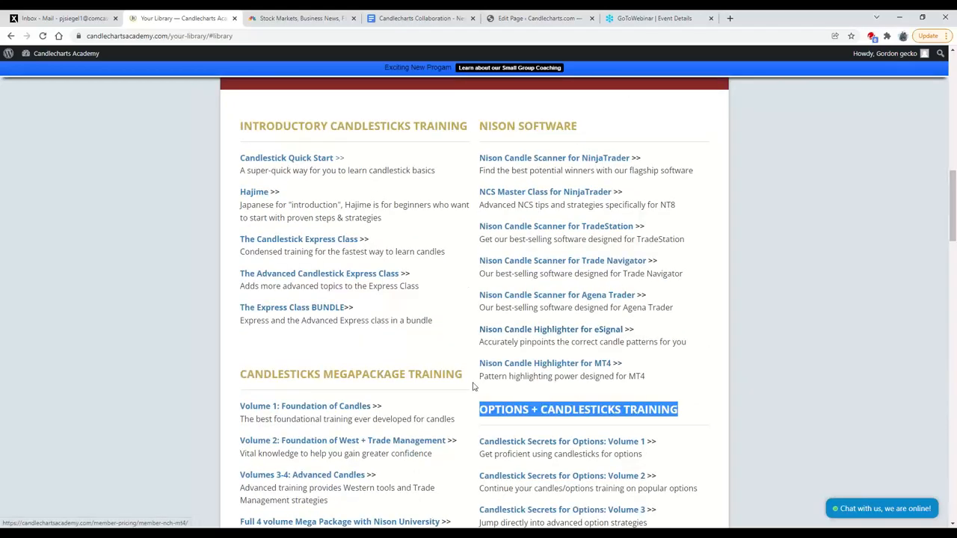
scroll("down", 3)
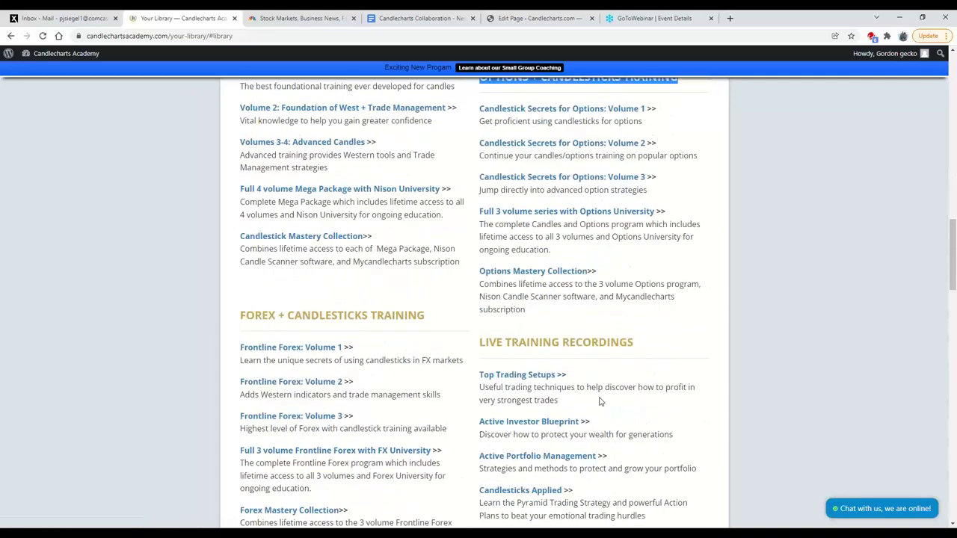
scroll("down", 3)
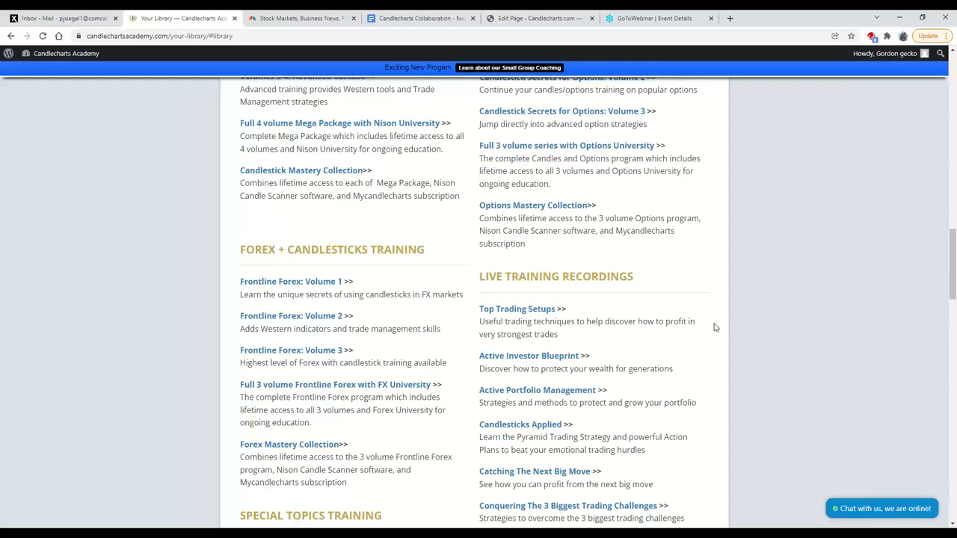
mouse_move(712, 327)
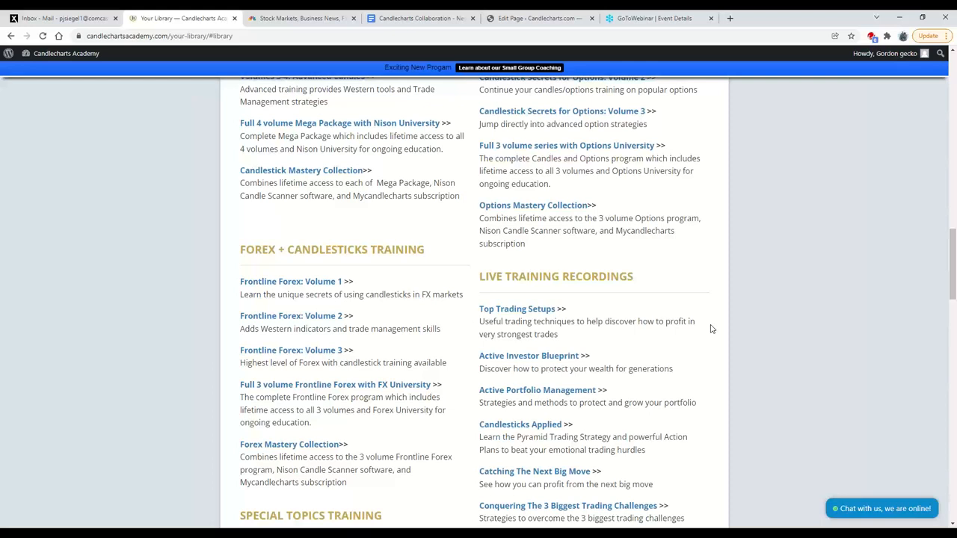
mouse_move(710, 333)
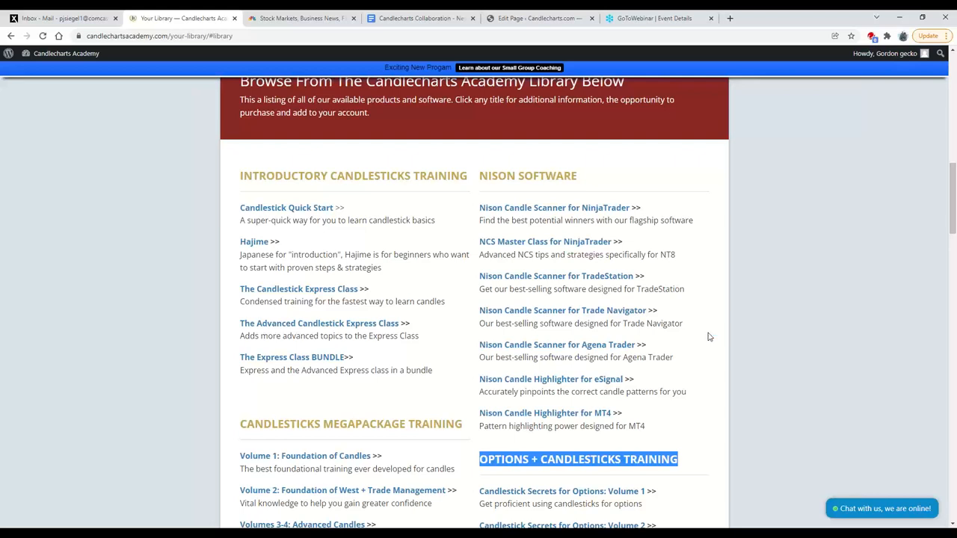
mouse_move(724, 336)
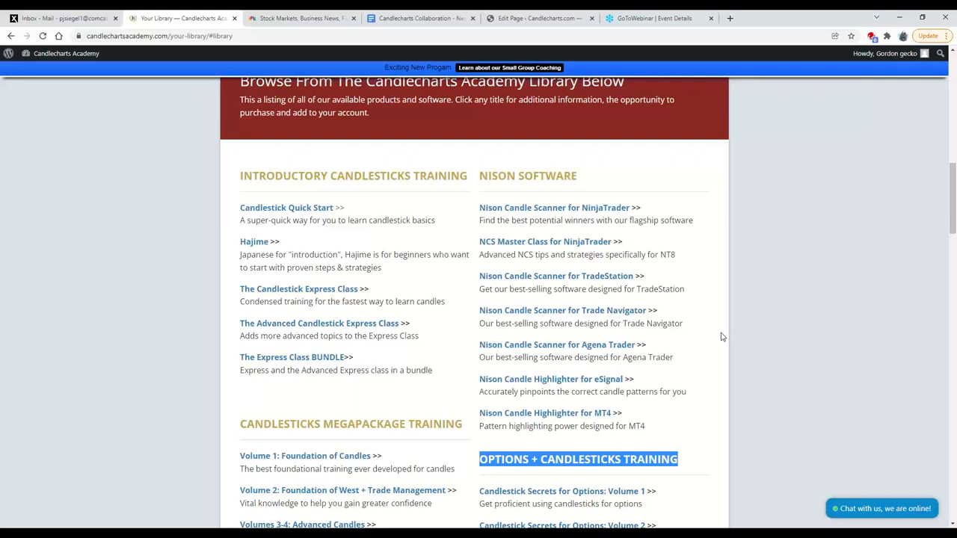
mouse_move(730, 329)
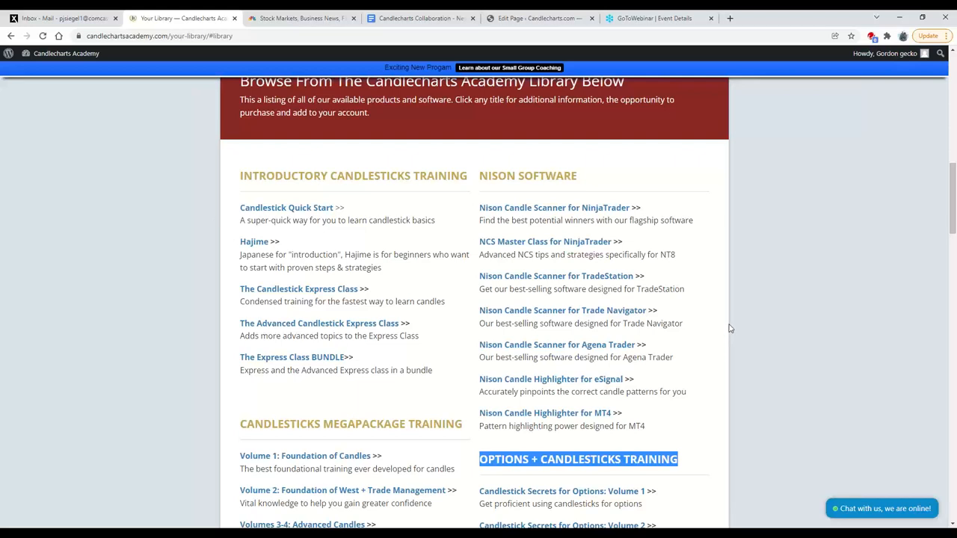
mouse_move(724, 328)
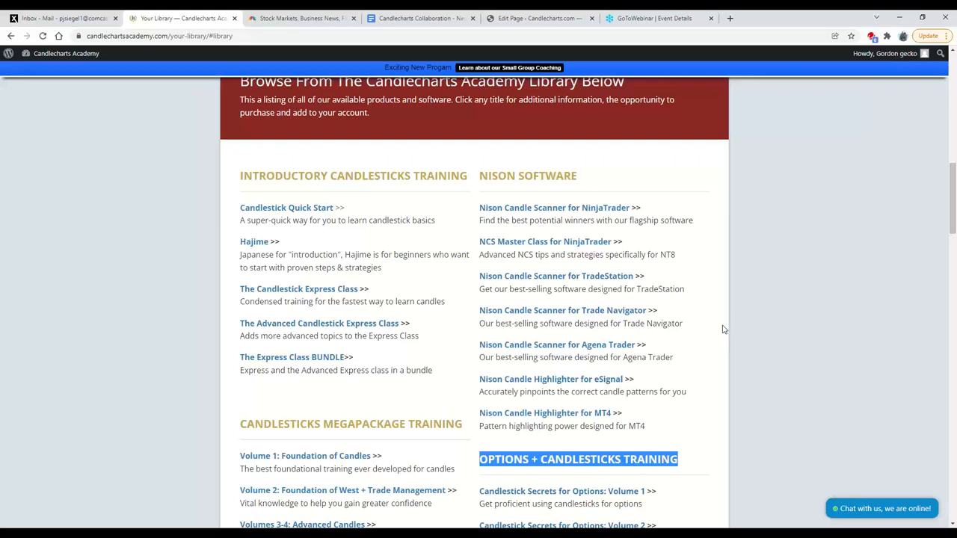